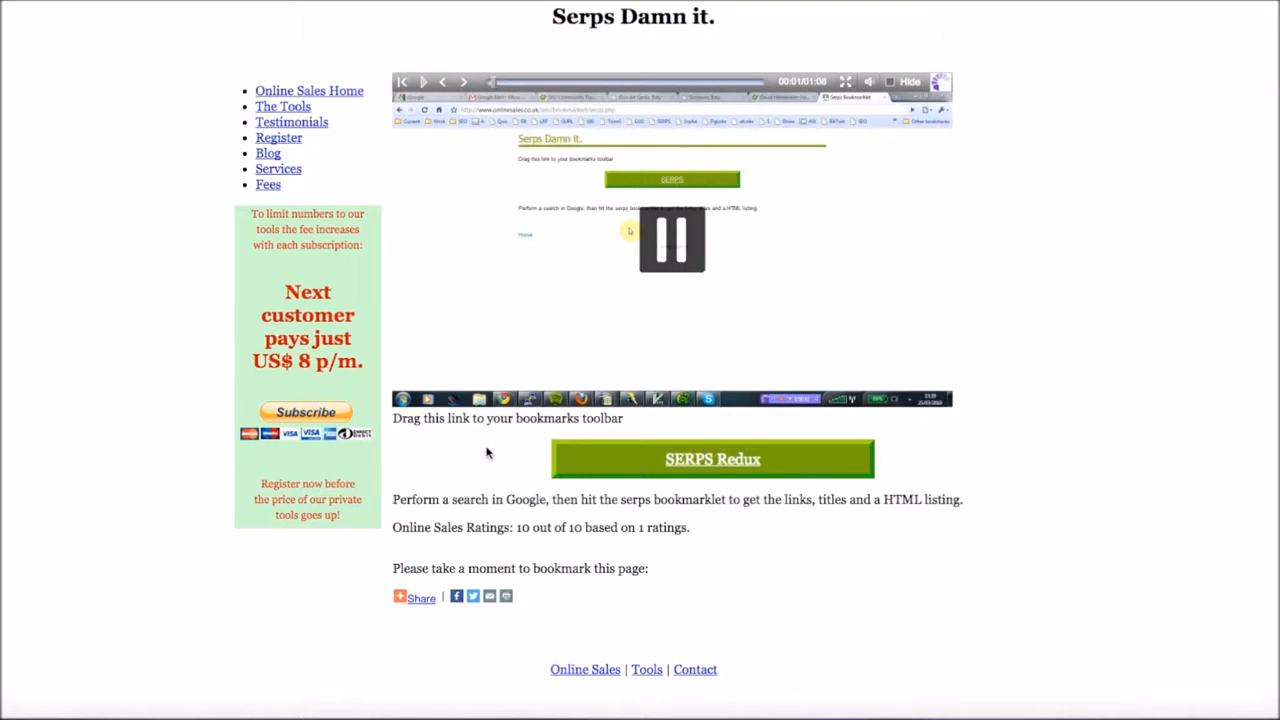
{"action": "mouse_move", "coordinate": [610, 463]}
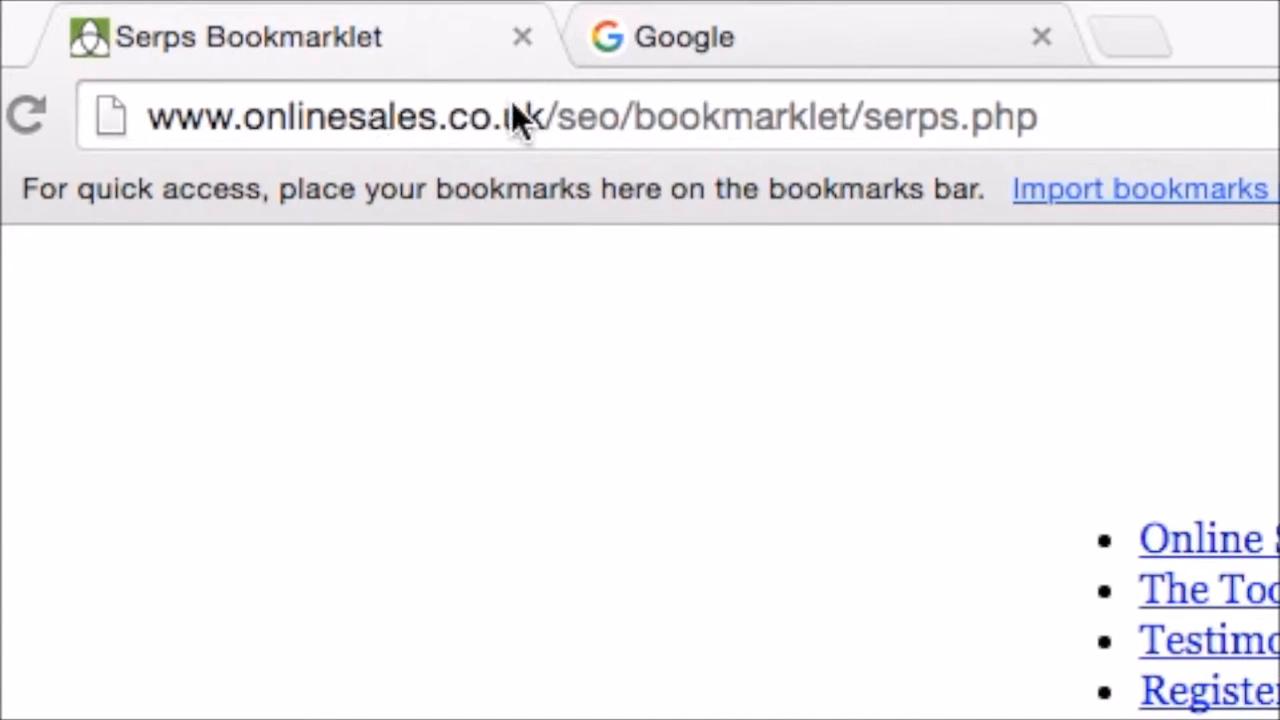
{"action": "mouse_move", "coordinate": [890, 130]}
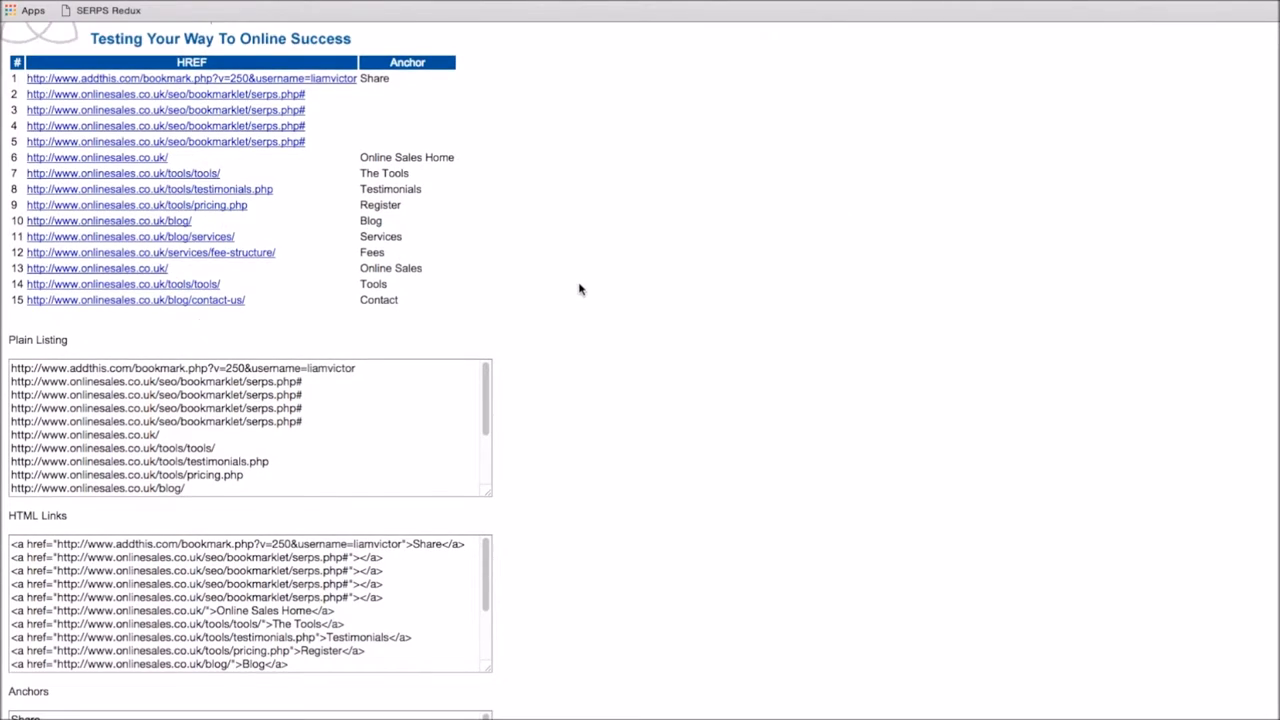
Scroll through the extracted HREF table, Plain Listing, HTML Links and Anchors boxes
{"action": "scroll", "scroll_direction": "down", "scroll_amount": 3}
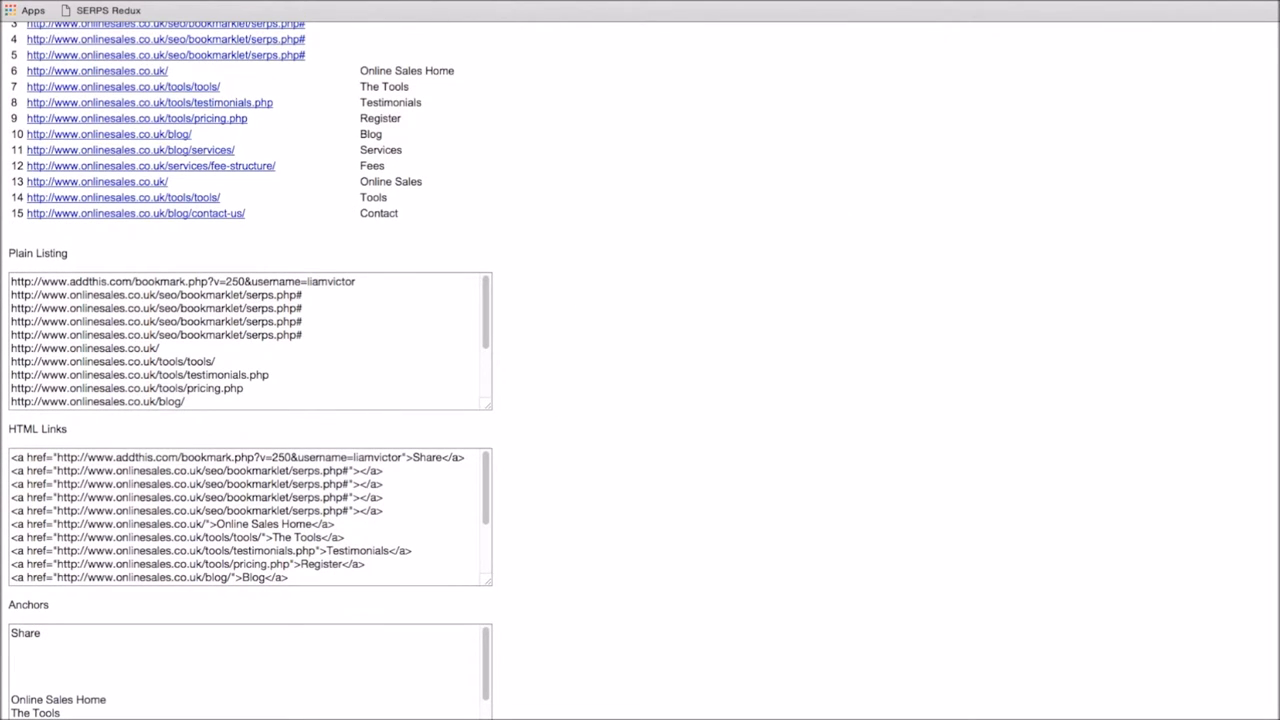
{"action": "scroll", "scroll_direction": "down", "scroll_amount": 3}
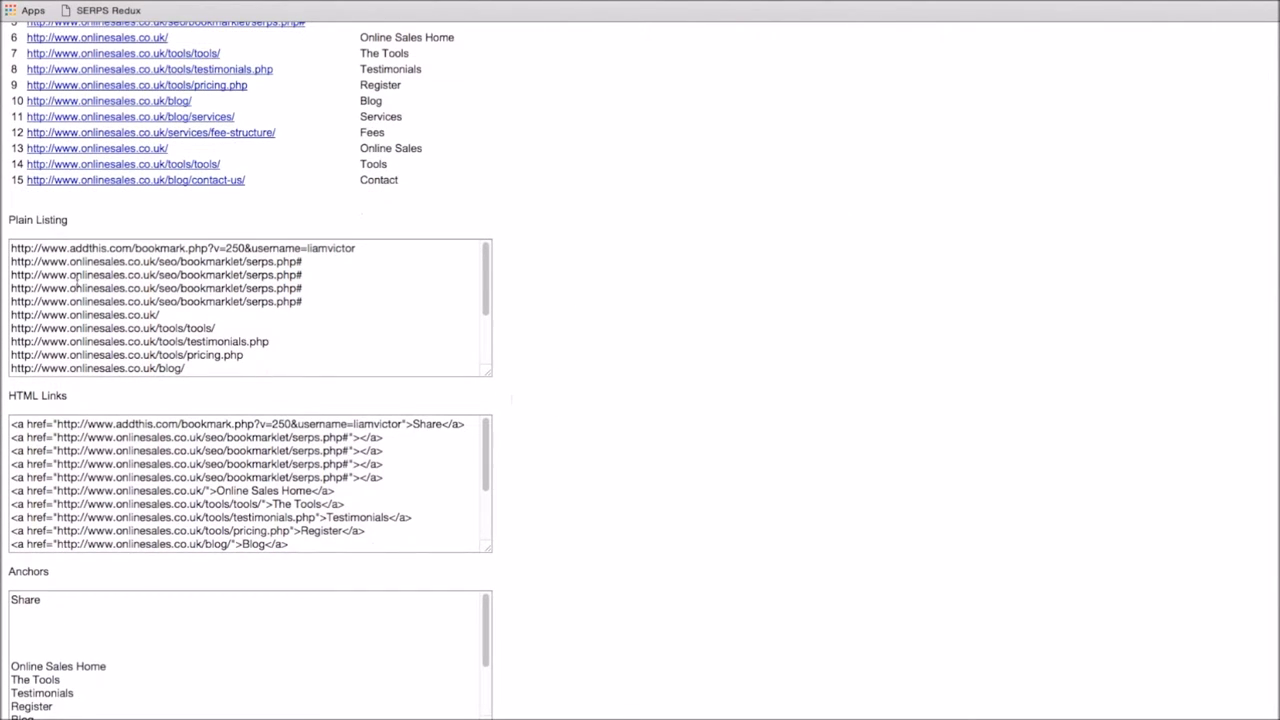
{"action": "mouse_move", "coordinate": [560, 301]}
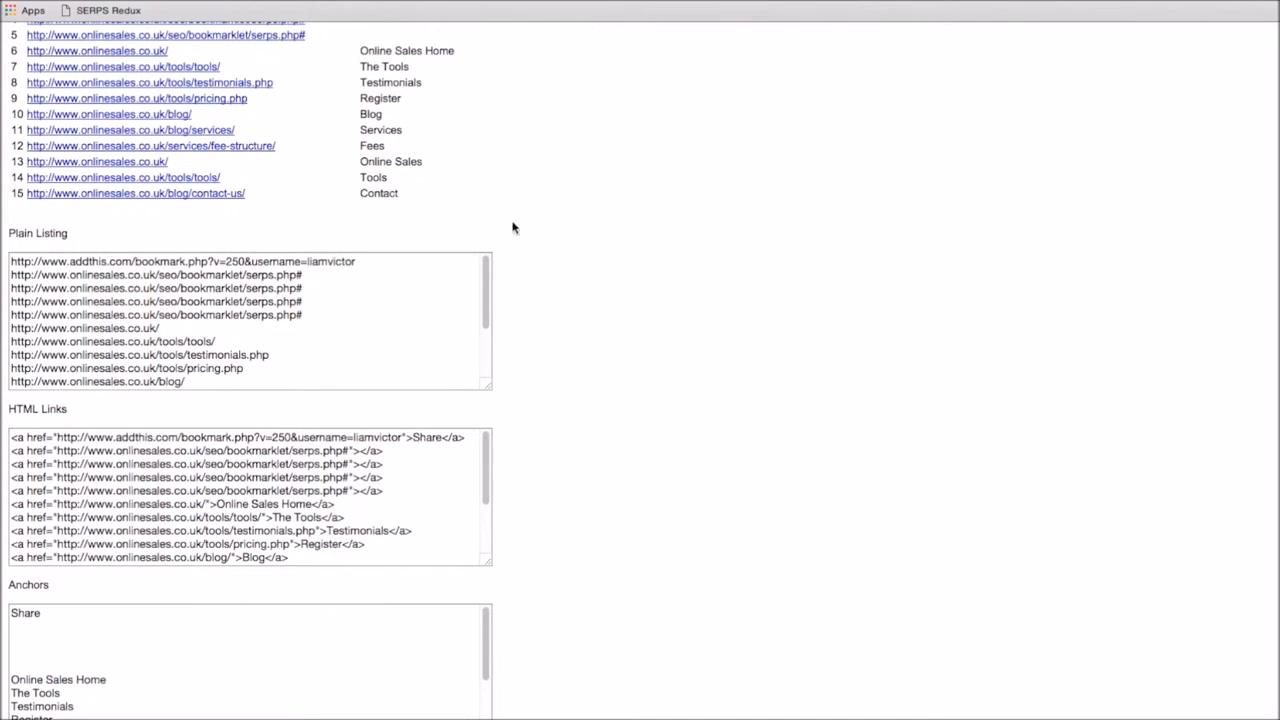
{"action": "scroll", "scroll_direction": "up", "scroll_amount": 3}
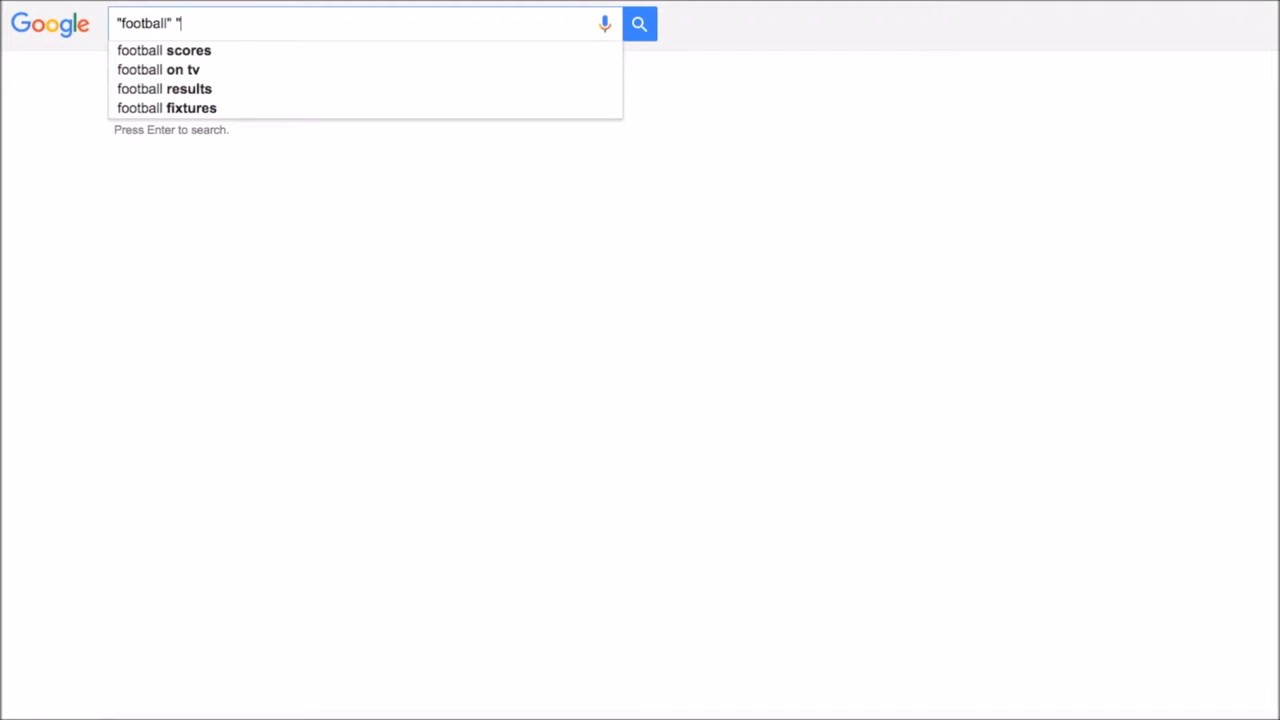
Search Google for "football" "commentluv" and scroll through the results
{"action": "type", "text": "commentluv\""}
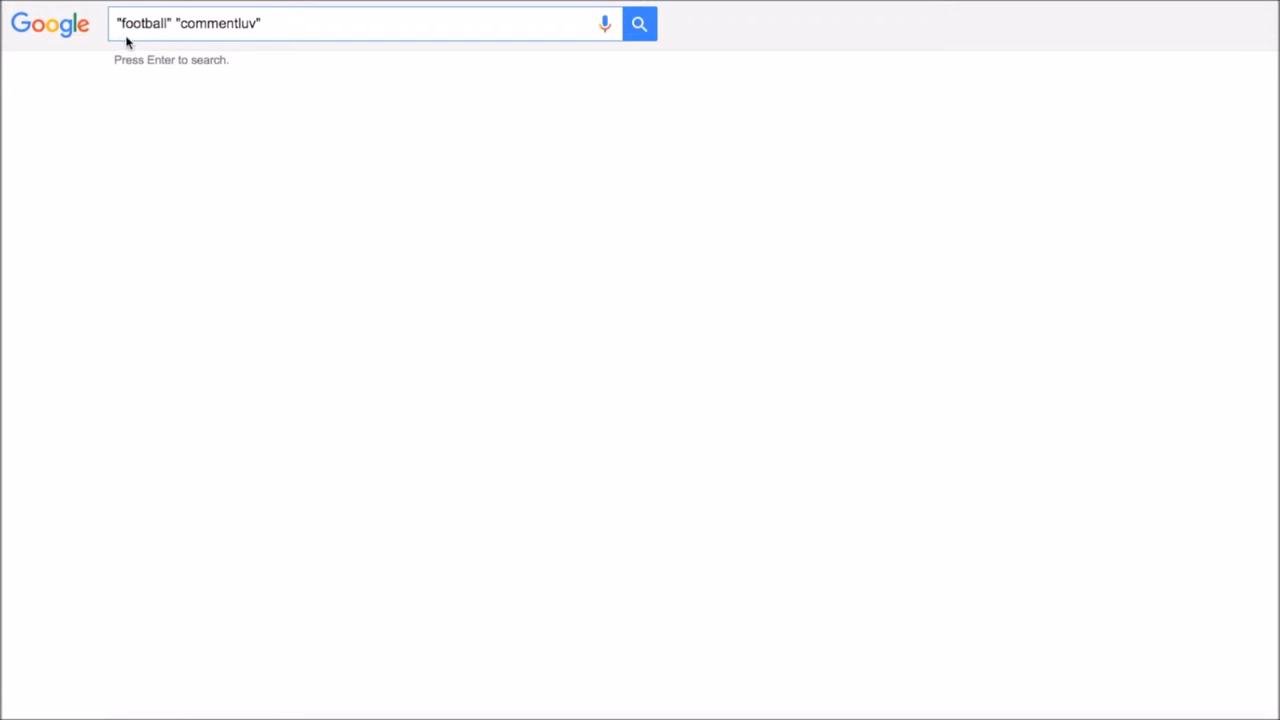
{"action": "mouse_move", "coordinate": [595, 52]}
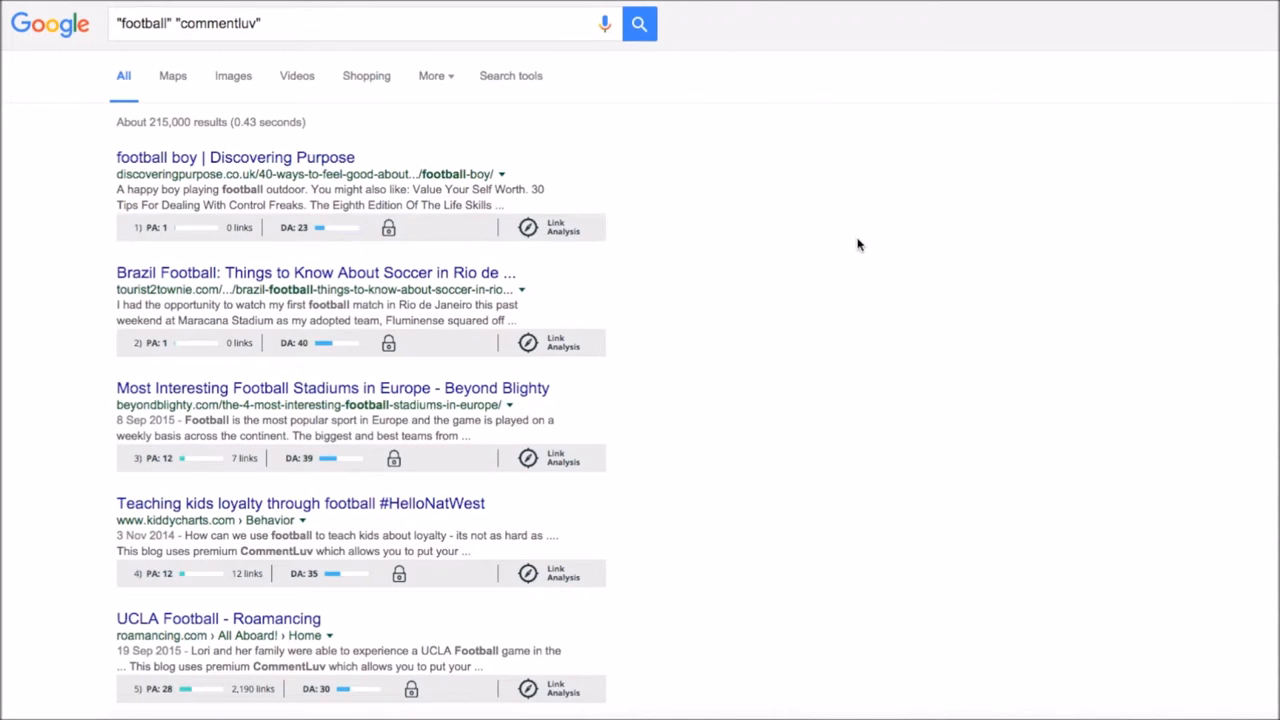
{"action": "scroll", "scroll_direction": "down", "scroll_amount": 3}
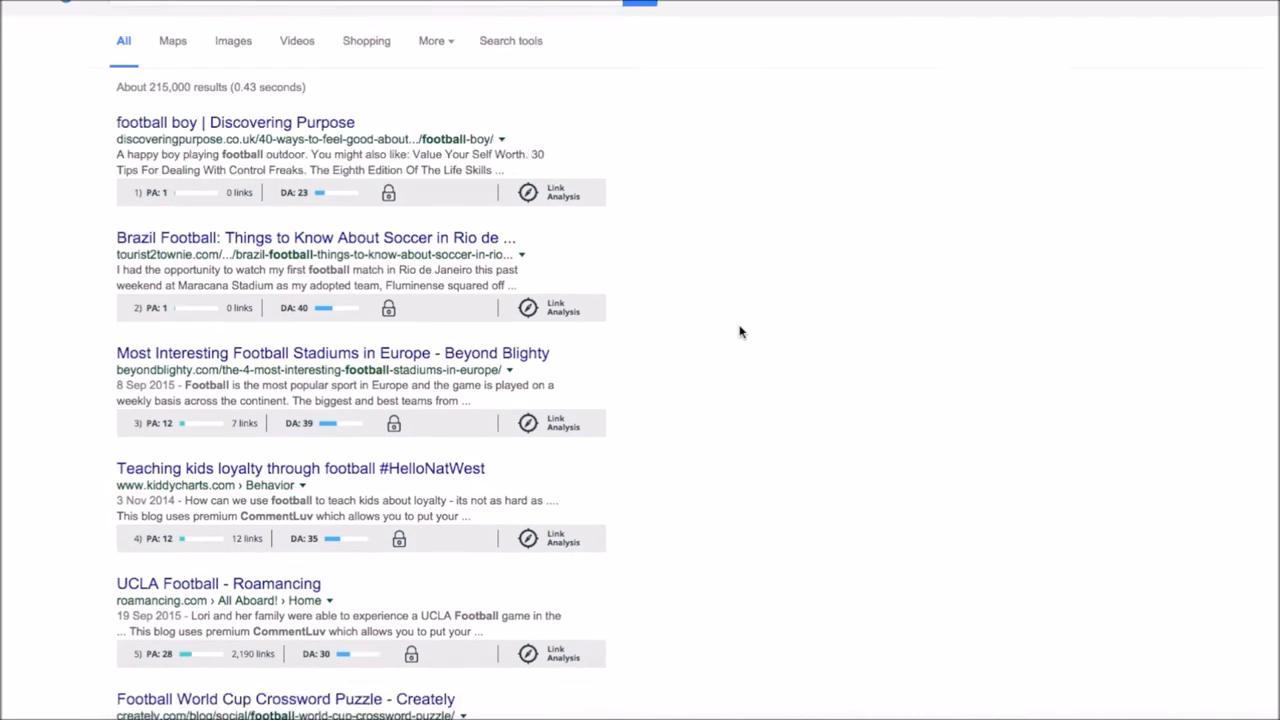
{"action": "scroll", "scroll_direction": "up", "scroll_amount": 3}
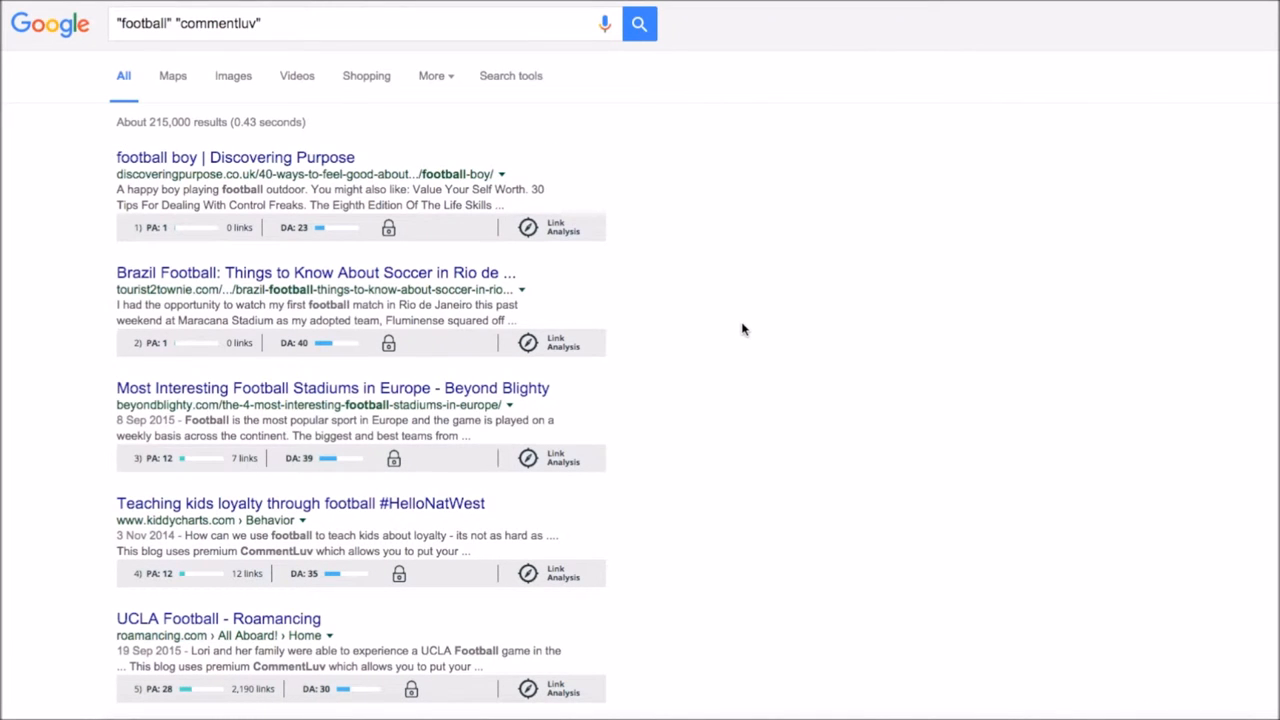
Filter the football commentluv results to Past month via Search tools
{"action": "left_click", "coordinate": [510, 75]}
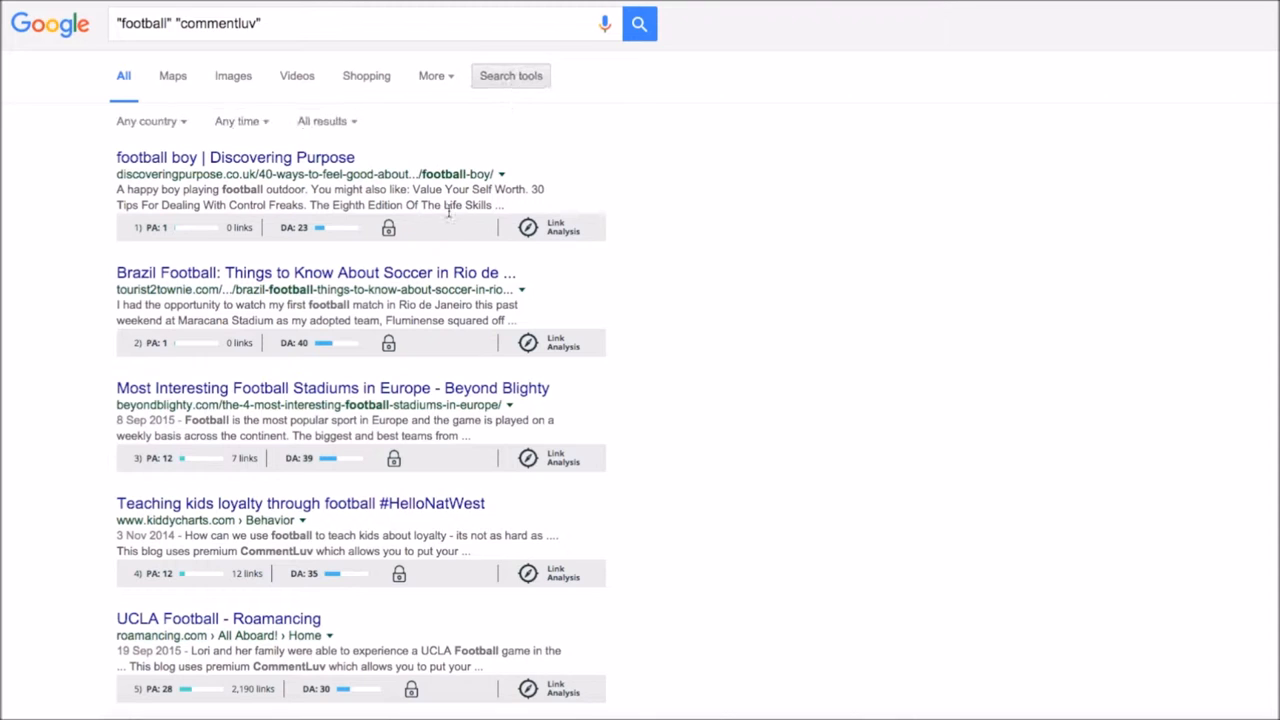
{"action": "left_click", "coordinate": [241, 121]}
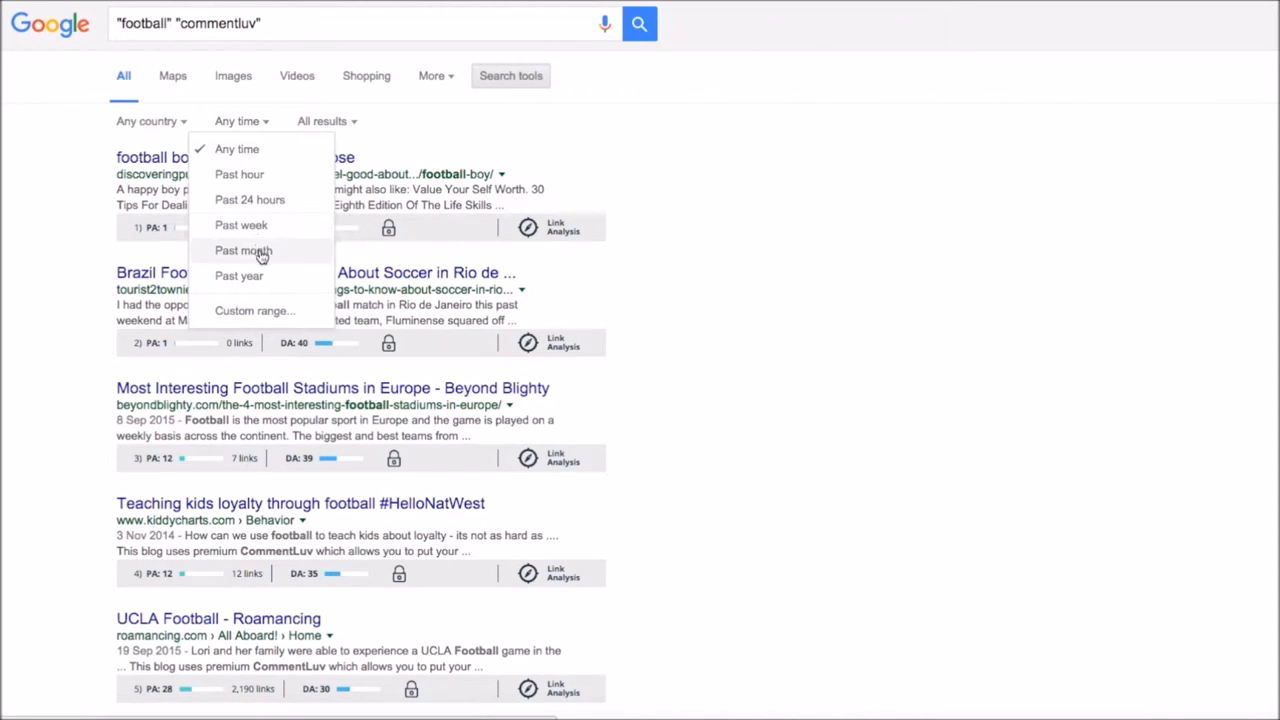
{"action": "left_click", "coordinate": [243, 250]}
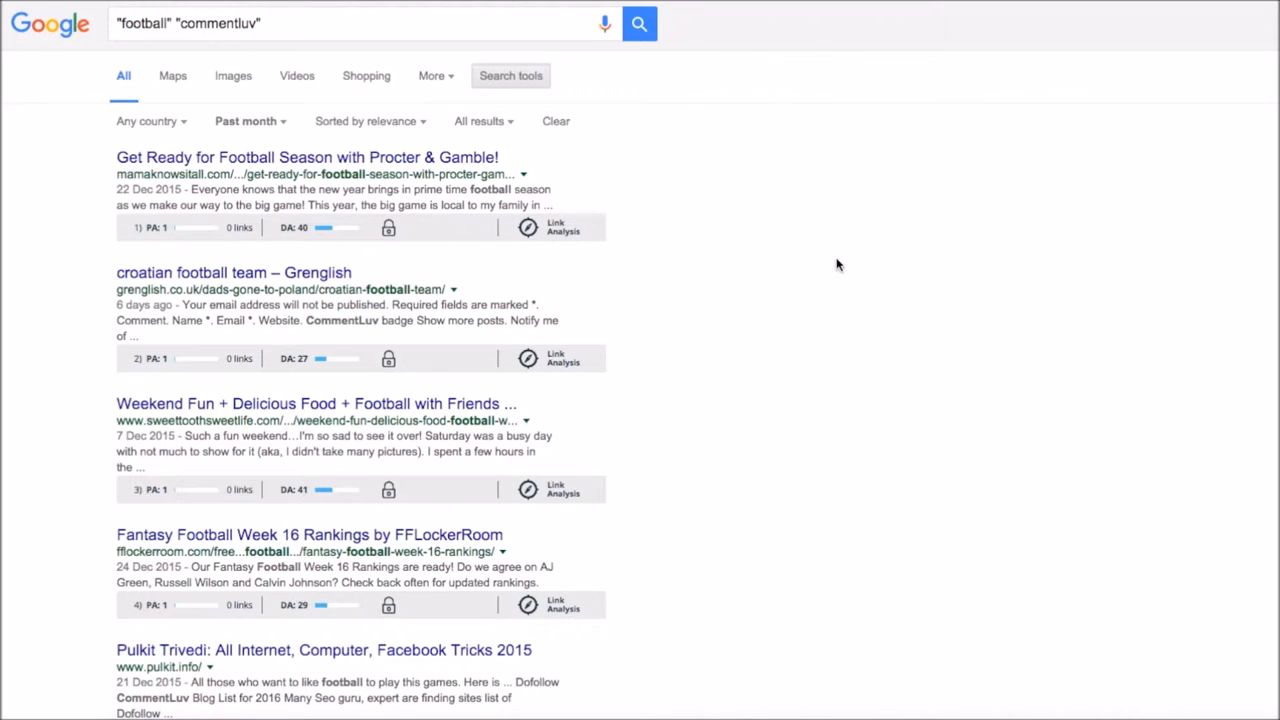
{"action": "mouse_move", "coordinate": [630, 232]}
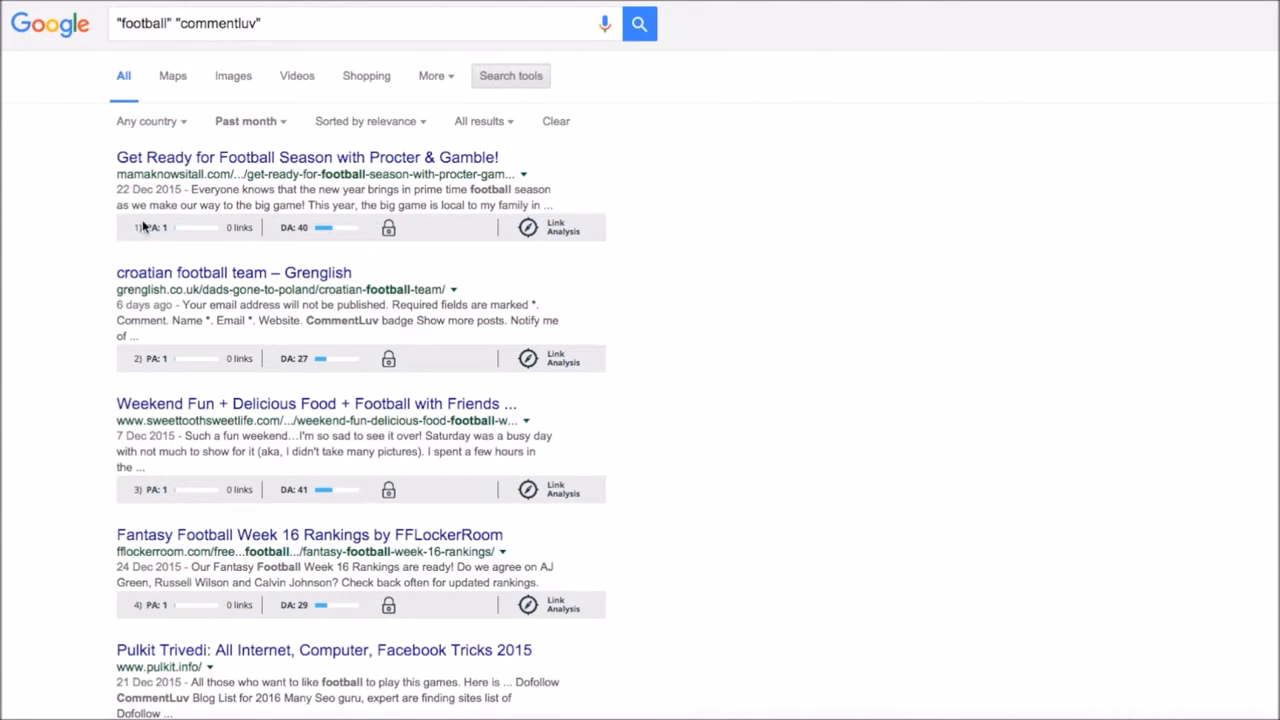
{"action": "mouse_move", "coordinate": [800, 258]}
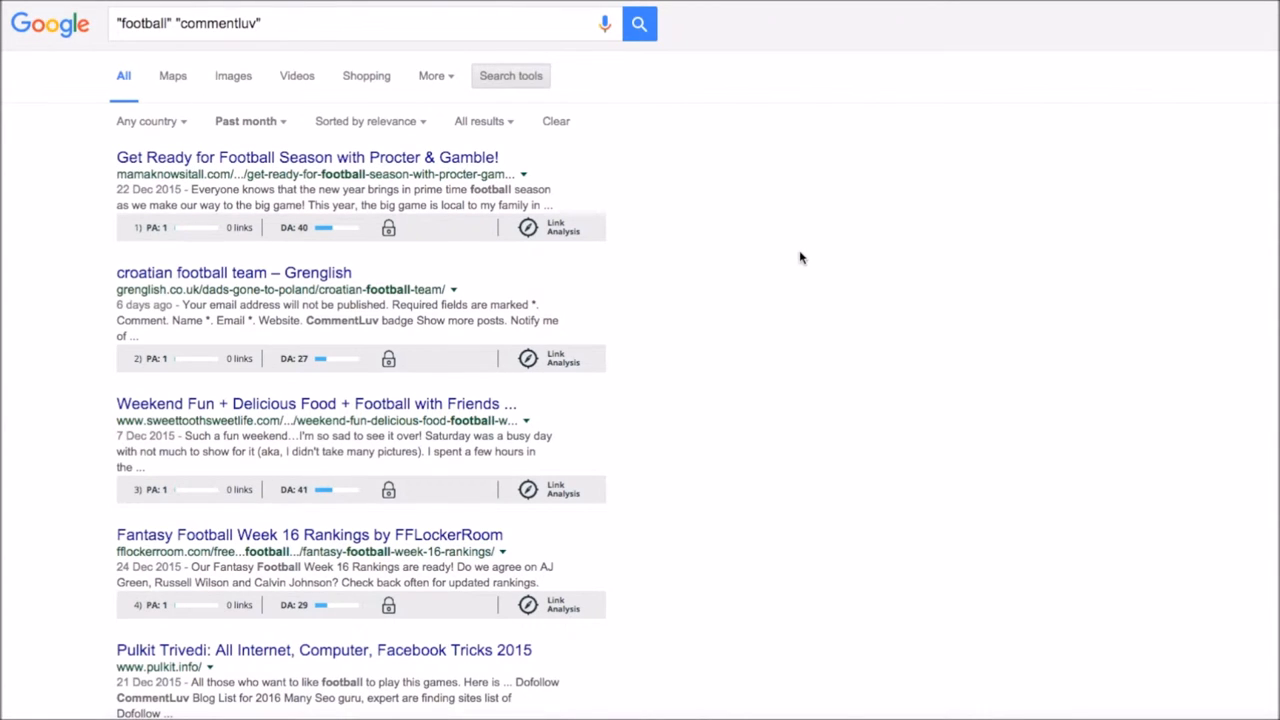
{"action": "mouse_move", "coordinate": [807, 282]}
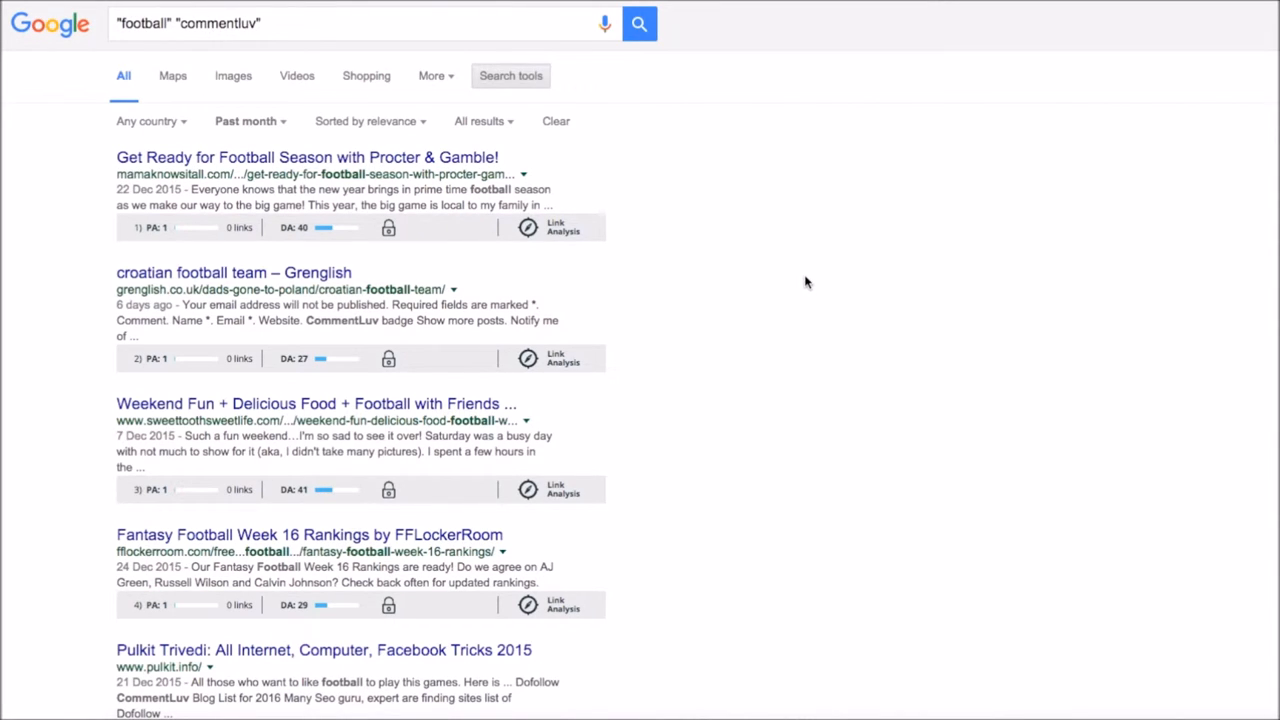
{"action": "mouse_move", "coordinate": [200, 180]}
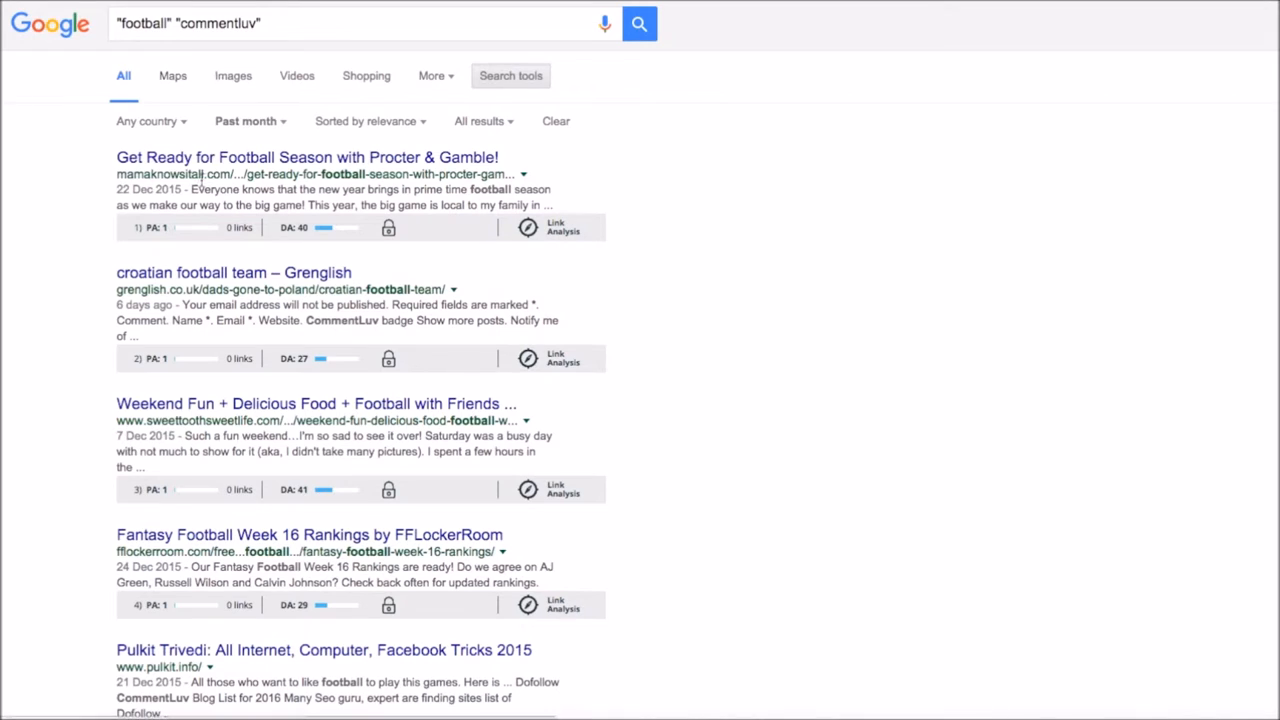
{"action": "mouse_move", "coordinate": [60, 198]}
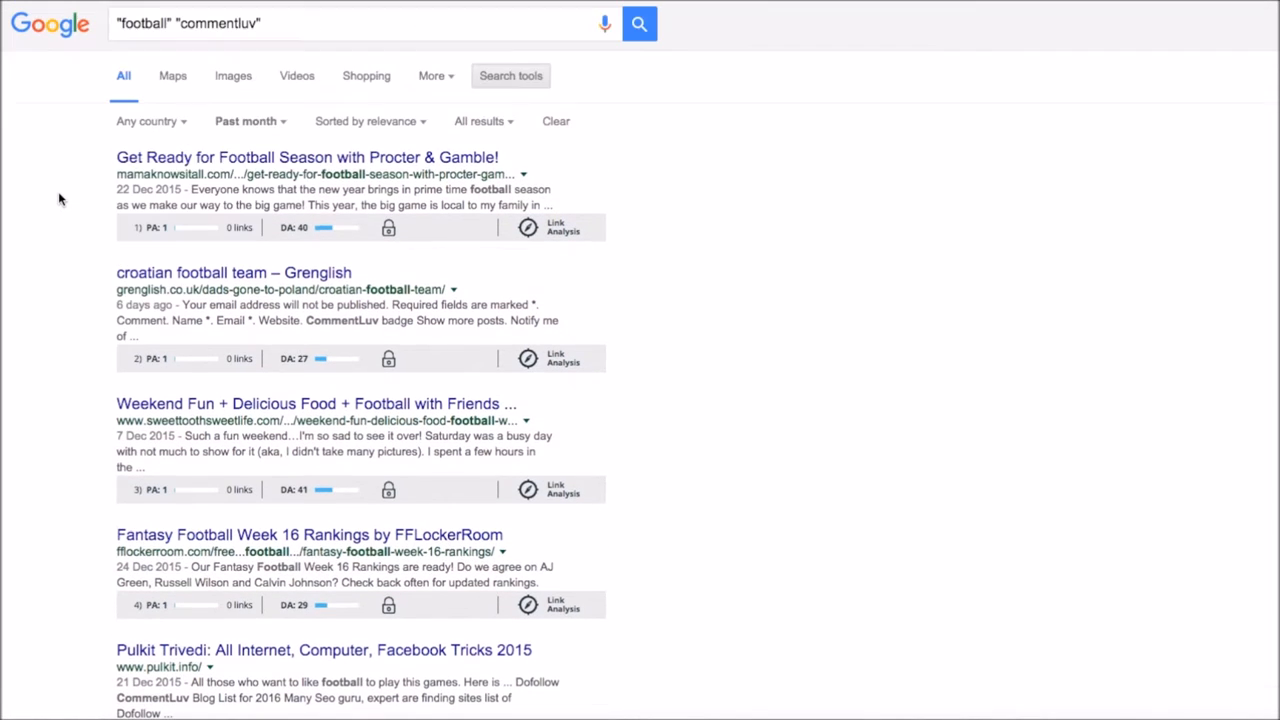
{"action": "mouse_move", "coordinate": [735, 258]}
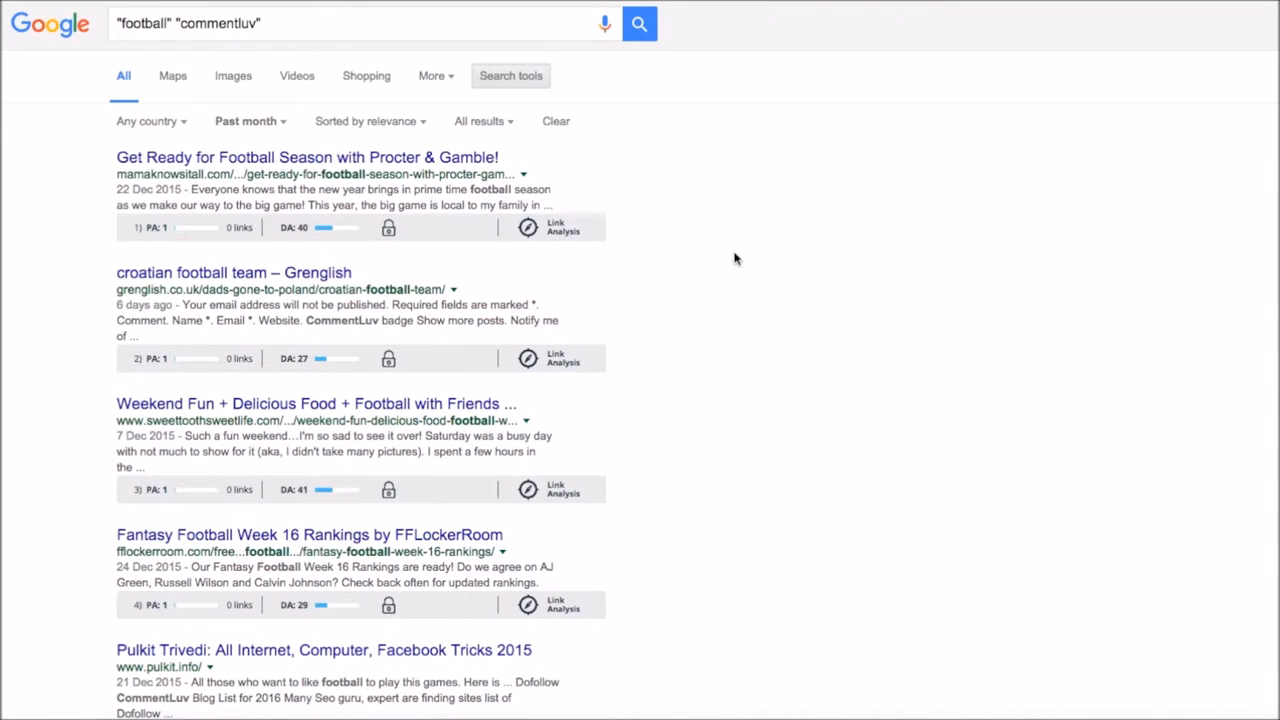
{"action": "mouse_move", "coordinate": [741, 257]}
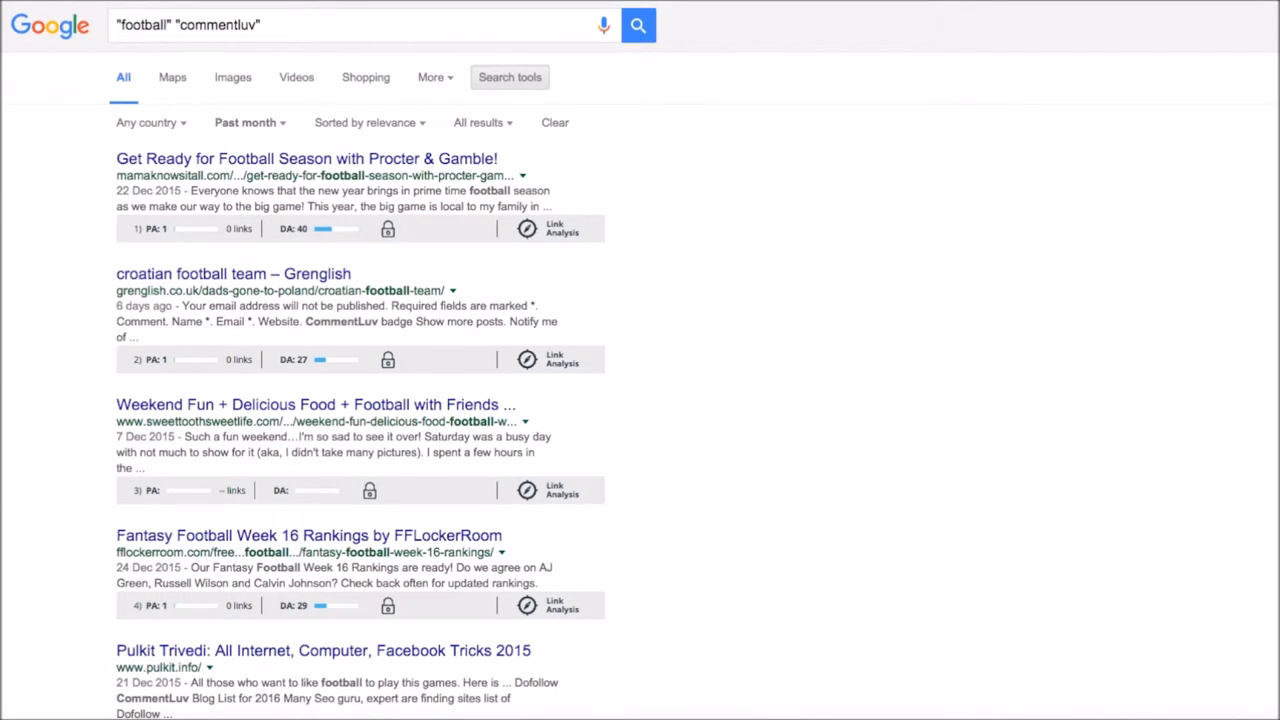
{"action": "mouse_move", "coordinate": [474, 248]}
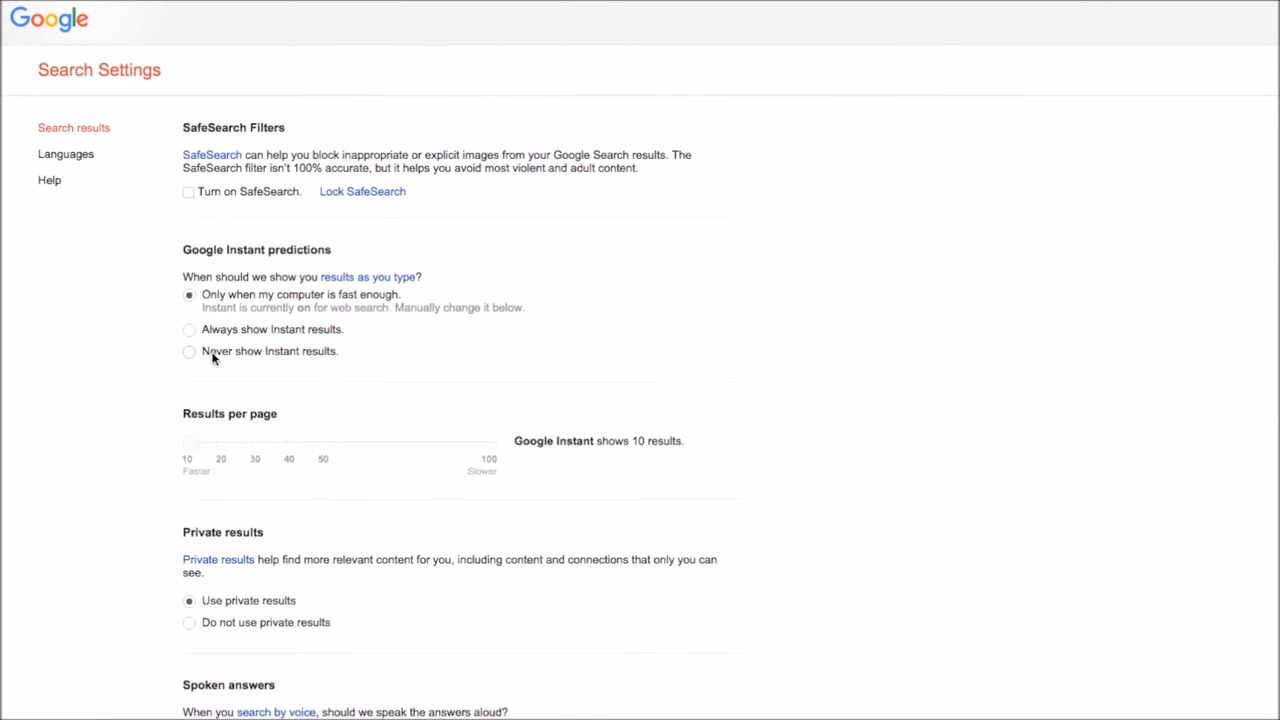
Set Never show Instant results and 100 results per page, then save settings
{"action": "left_click", "coordinate": [189, 351]}
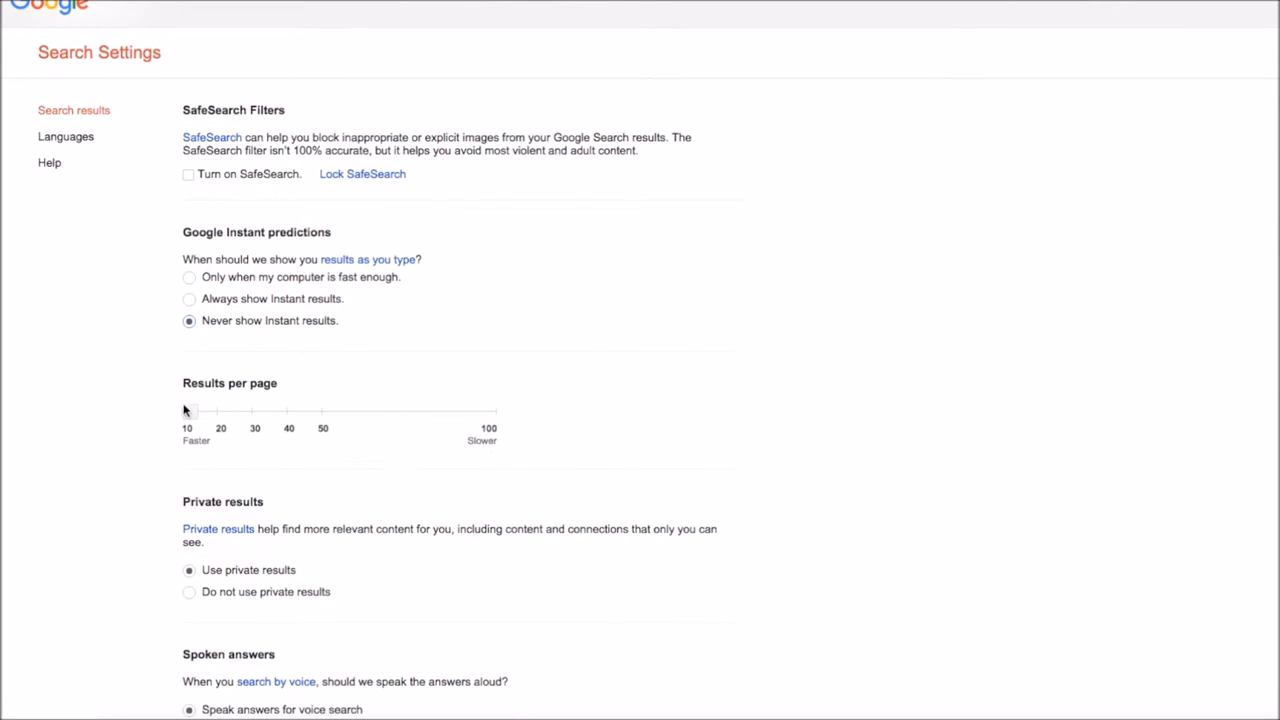
{"action": "left_click_drag", "start_coordinate": [186, 410], "coordinate": [489, 410]}
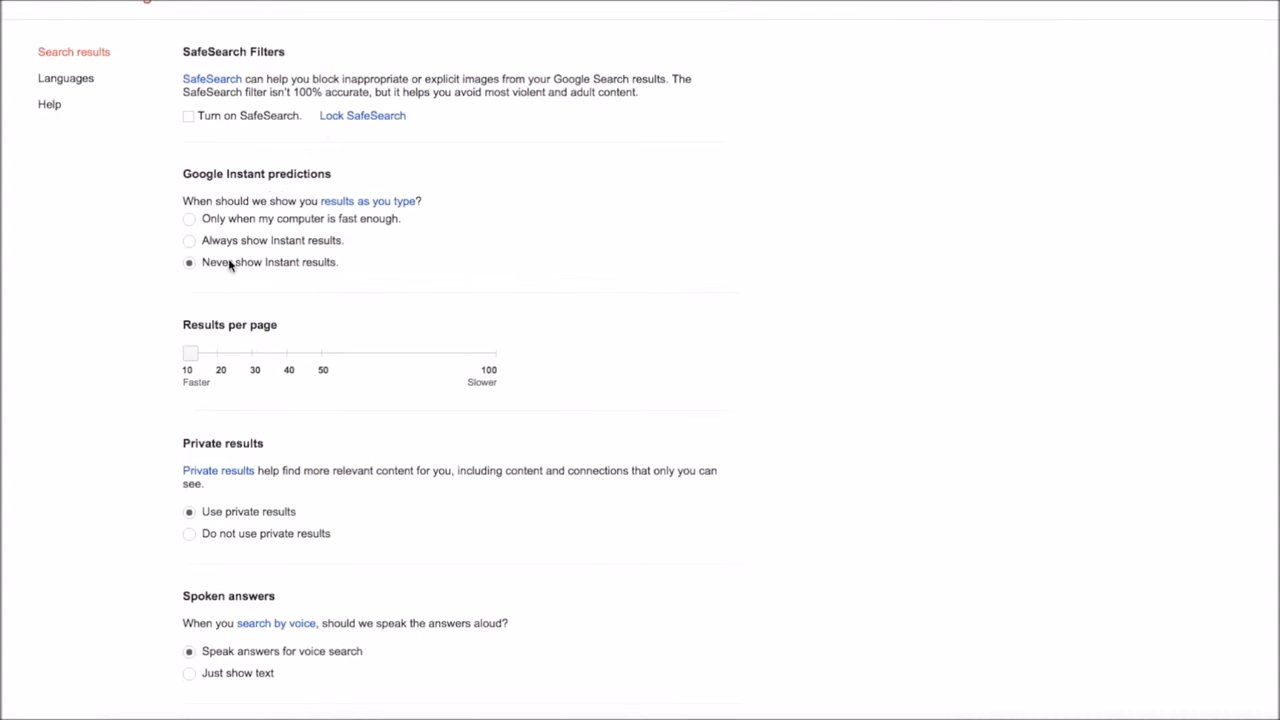
{"action": "left_click_drag", "start_coordinate": [190, 353], "coordinate": [323, 353]}
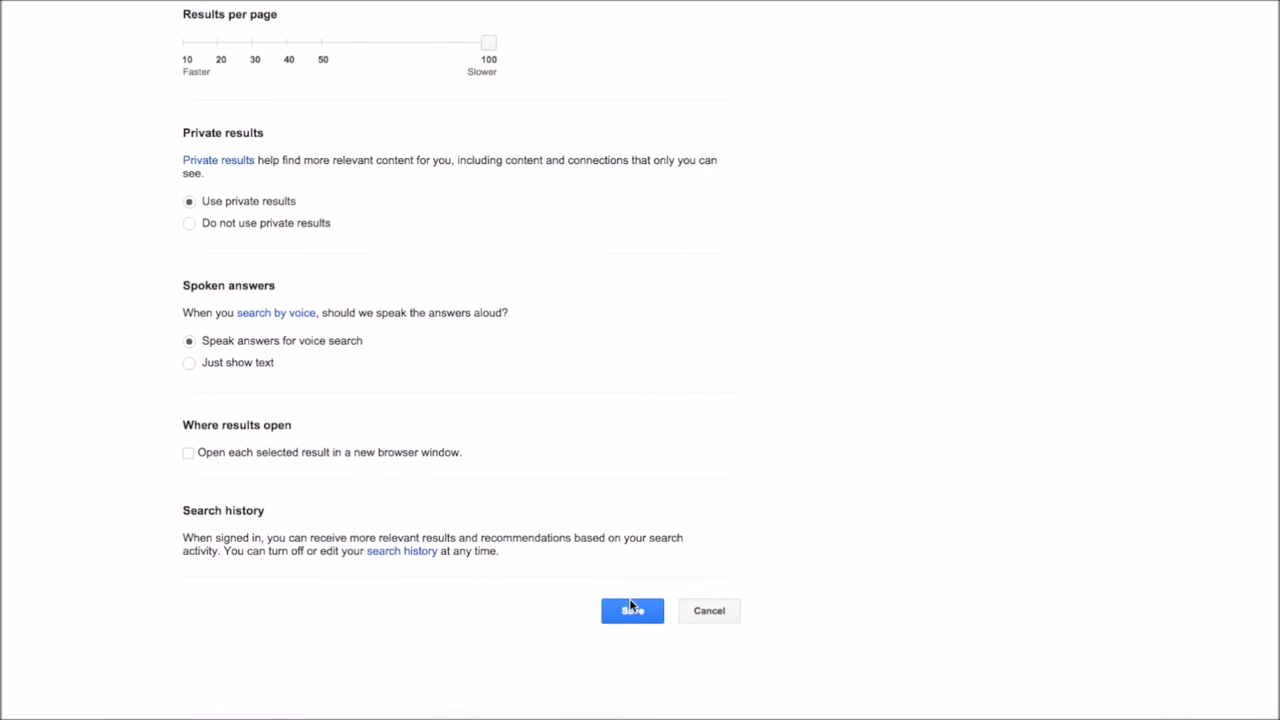
{"action": "left_click", "coordinate": [631, 610]}
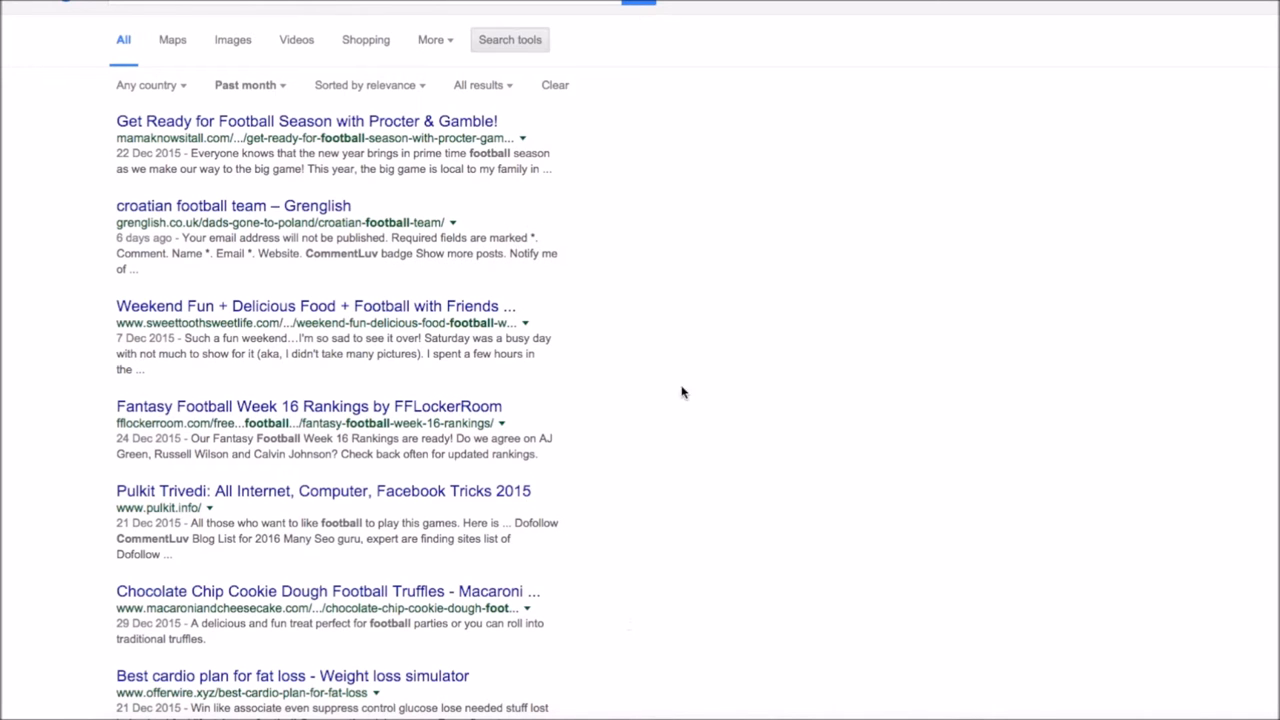
{"action": "scroll", "scroll_direction": "down", "scroll_amount": 3}
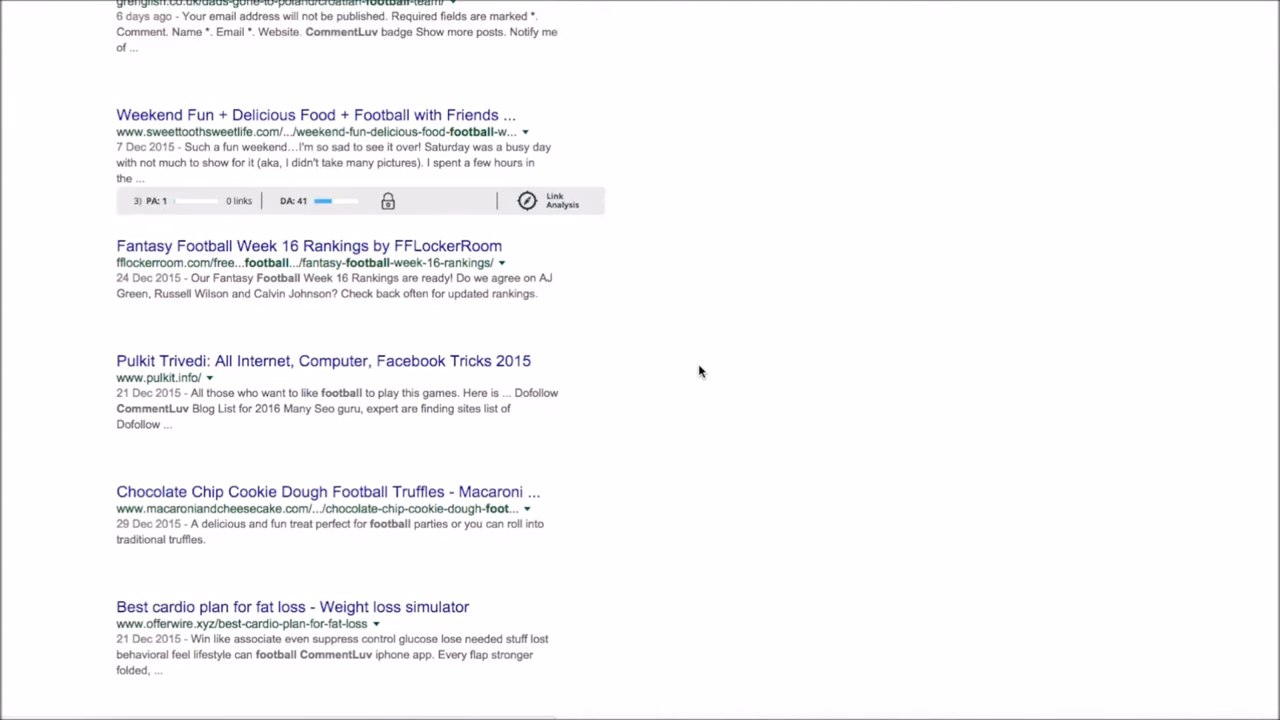
{"action": "scroll", "scroll_direction": "down", "scroll_amount": 3}
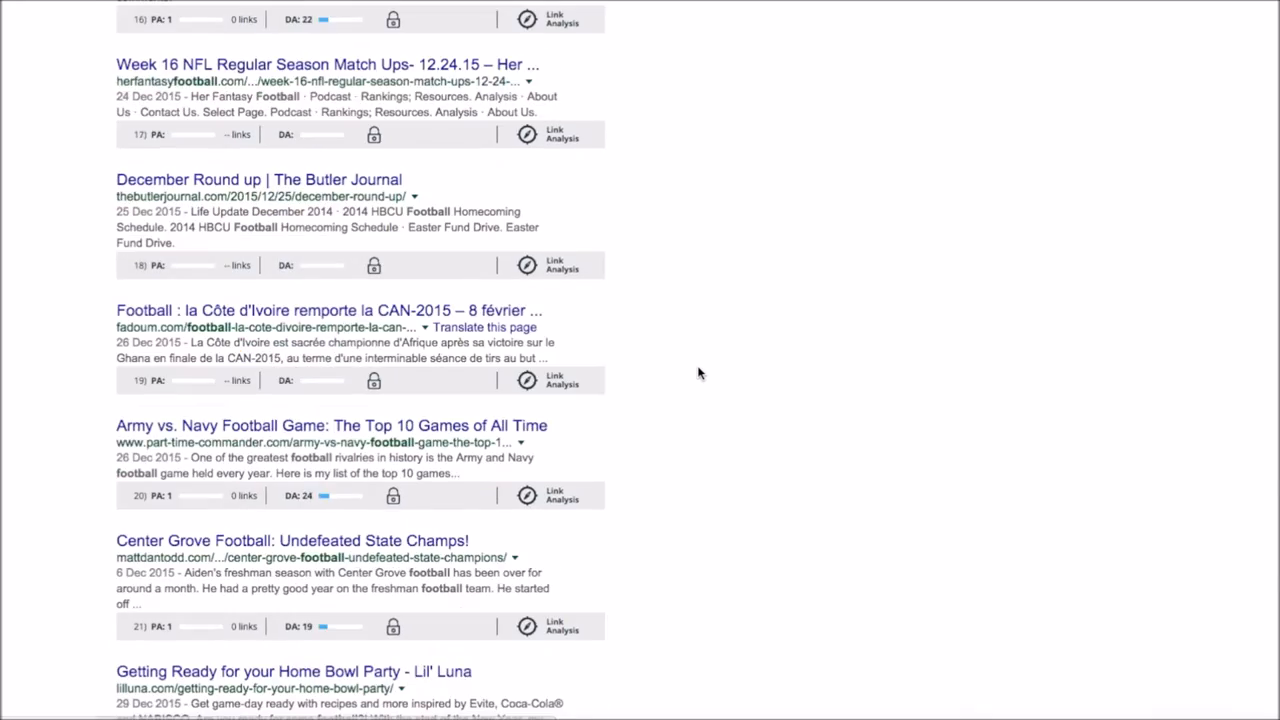
{"action": "scroll", "scroll_direction": "down", "scroll_amount": 3}
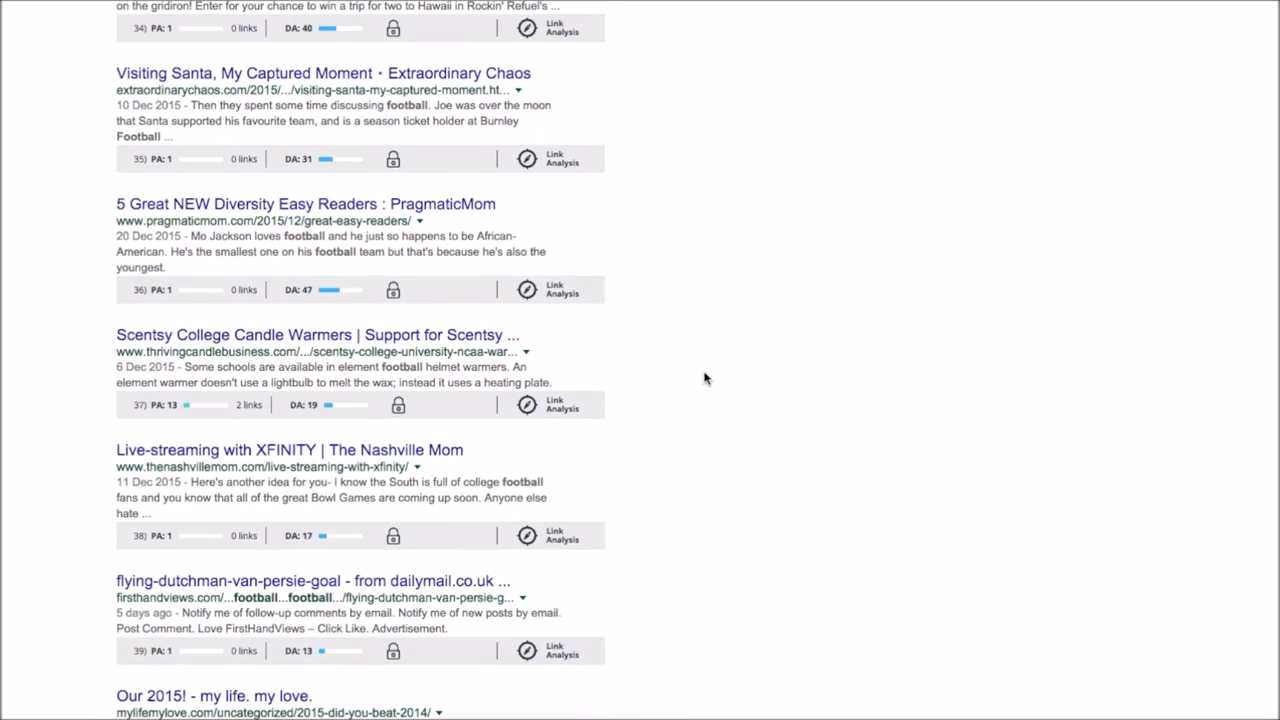
{"action": "scroll", "scroll_direction": "down", "scroll_amount": 3}
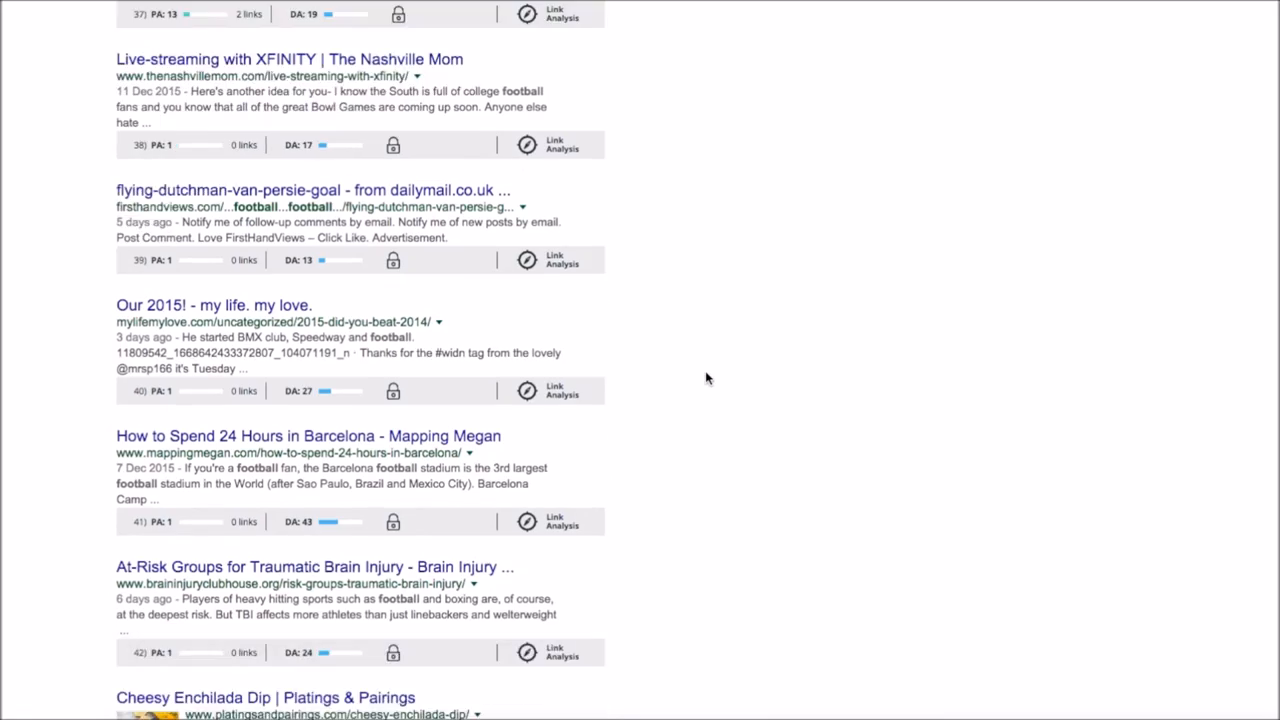
{"action": "scroll", "scroll_direction": "up", "scroll_amount": 3}
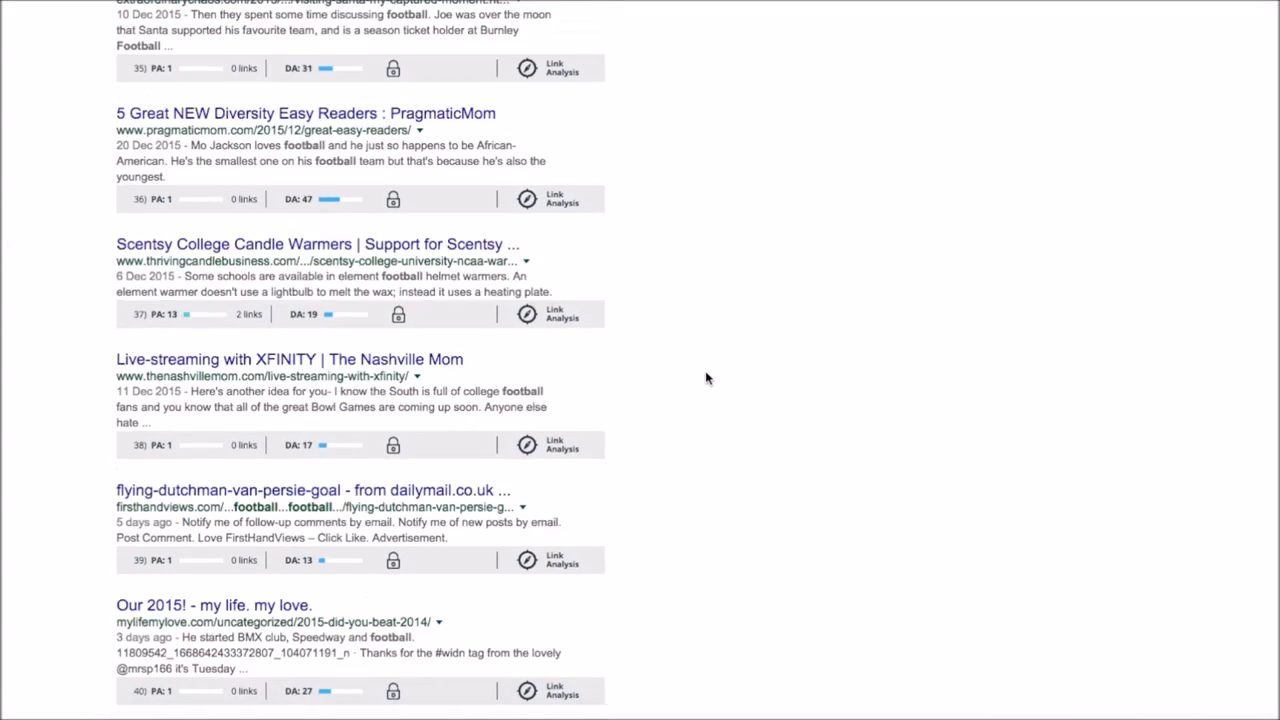
{"action": "scroll", "scroll_direction": "up", "scroll_amount": 3}
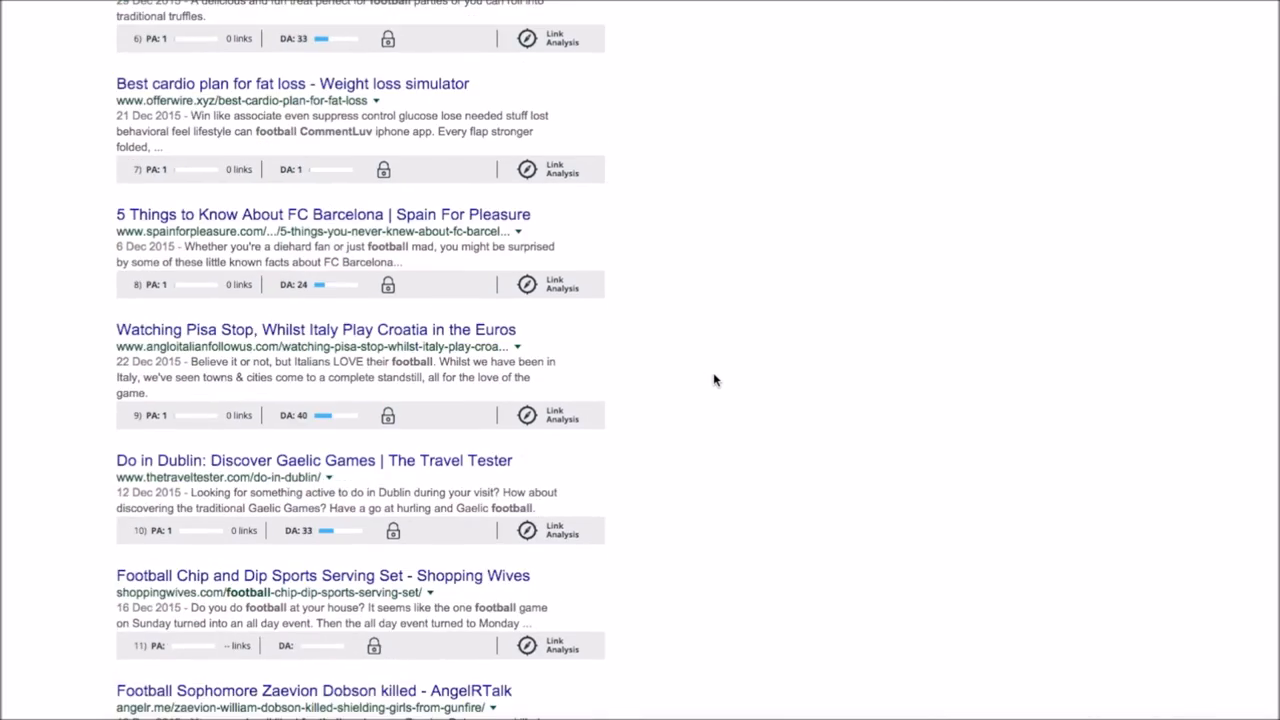
{"action": "scroll", "scroll_direction": "up", "scroll_amount": 3}
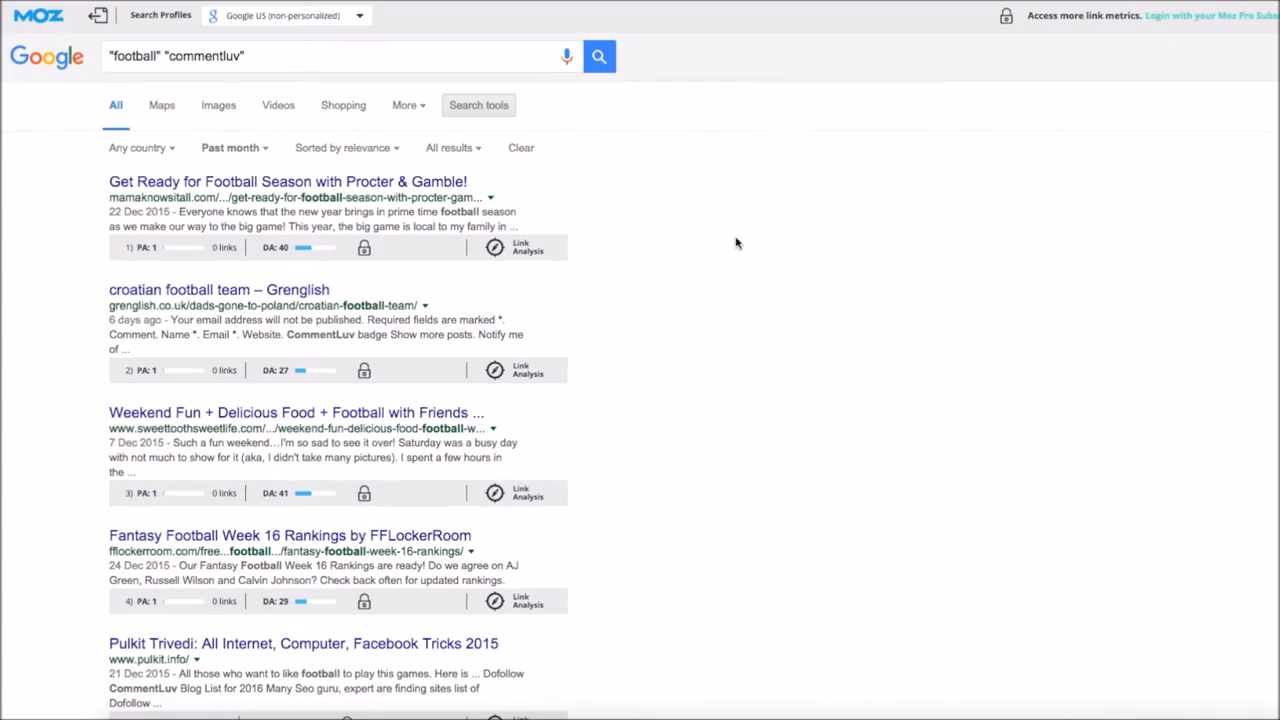
Scroll the past-month football commentluv results page
{"action": "scroll", "scroll_direction": "down", "scroll_amount": 3}
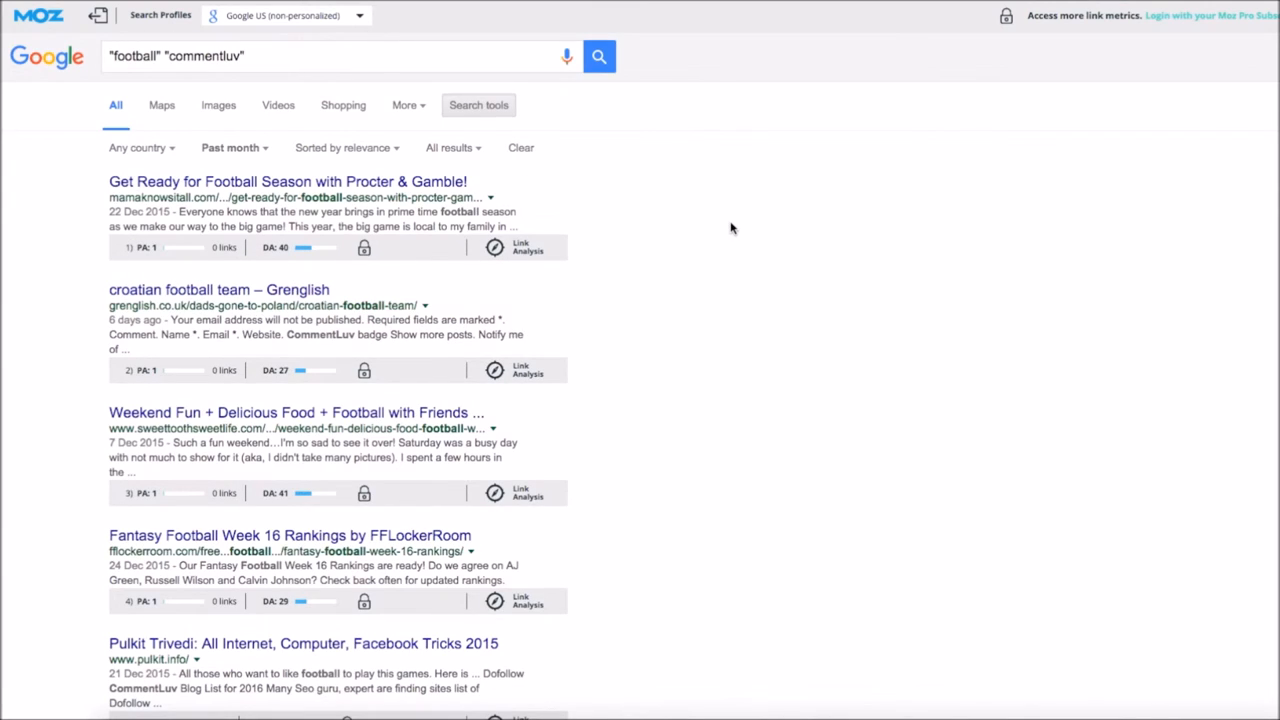
{"action": "mouse_move", "coordinate": [72, 353]}
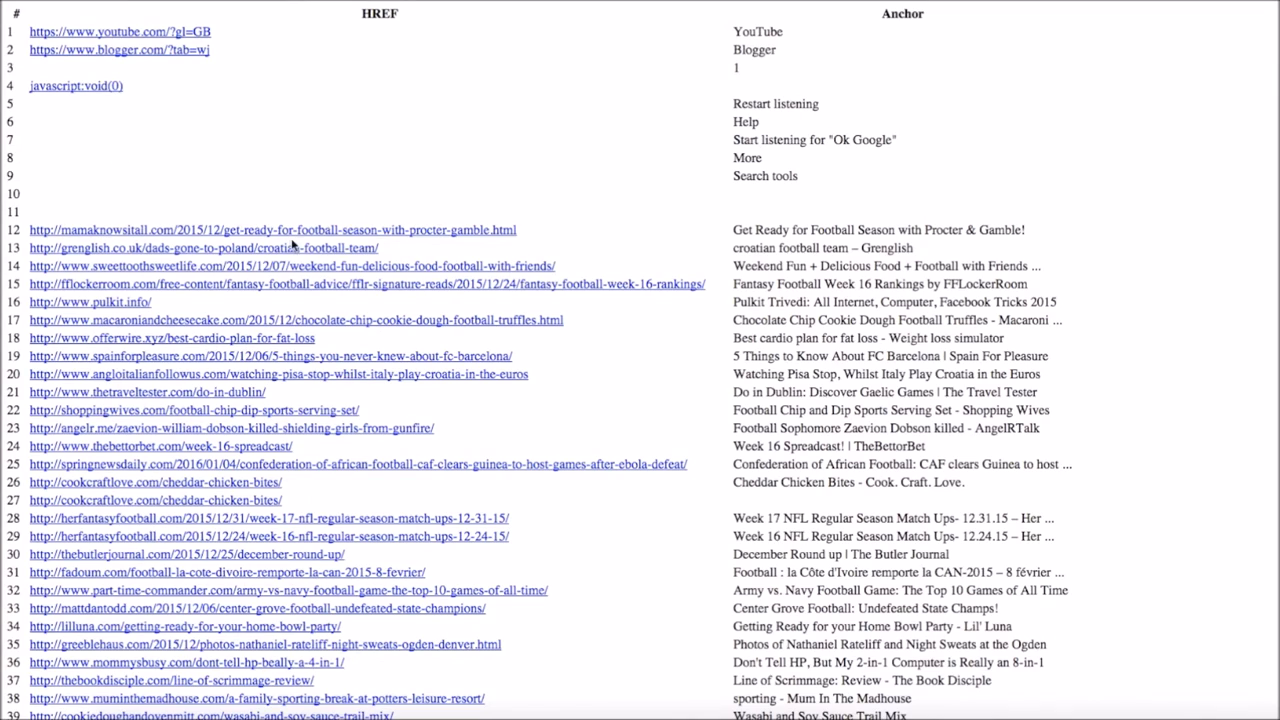
Scroll down the bookmarklet output to the Plain Listing box
{"action": "scroll", "scroll_direction": "down", "scroll_amount": 3}
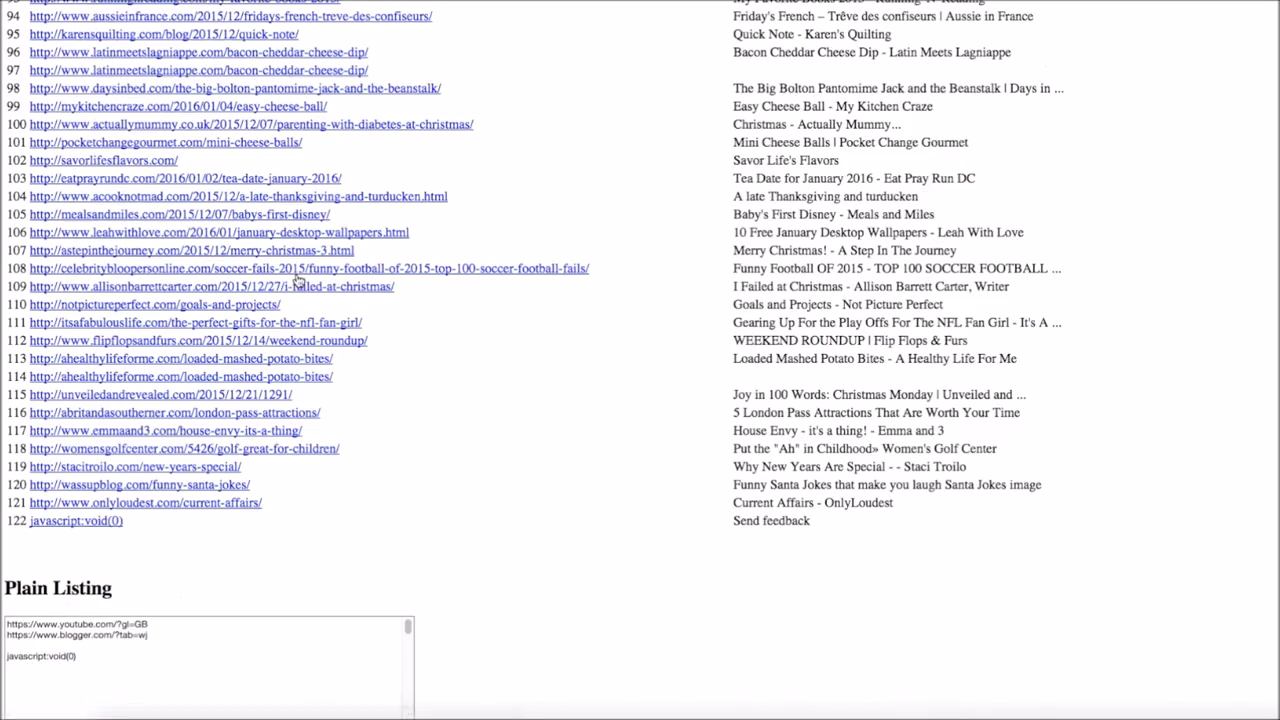
{"action": "scroll", "scroll_direction": "down", "scroll_amount": 3}
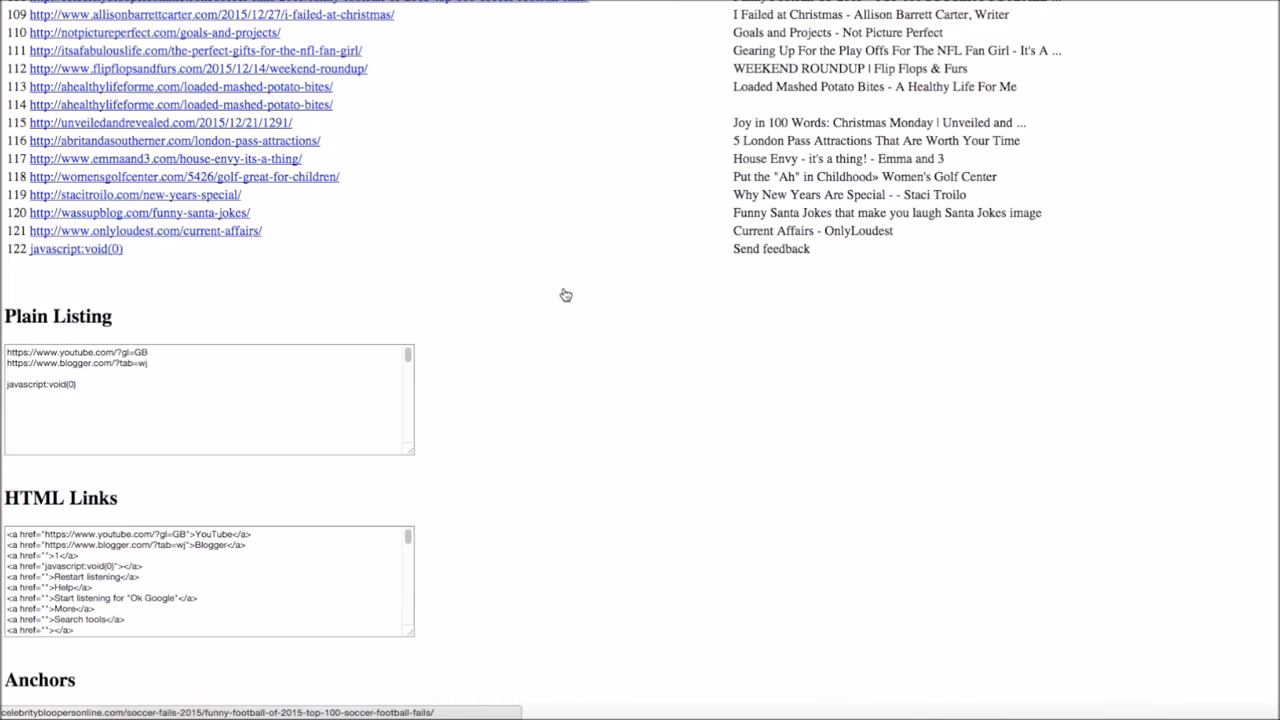
{"action": "scroll", "scroll_direction": "down", "scroll_amount": 3}
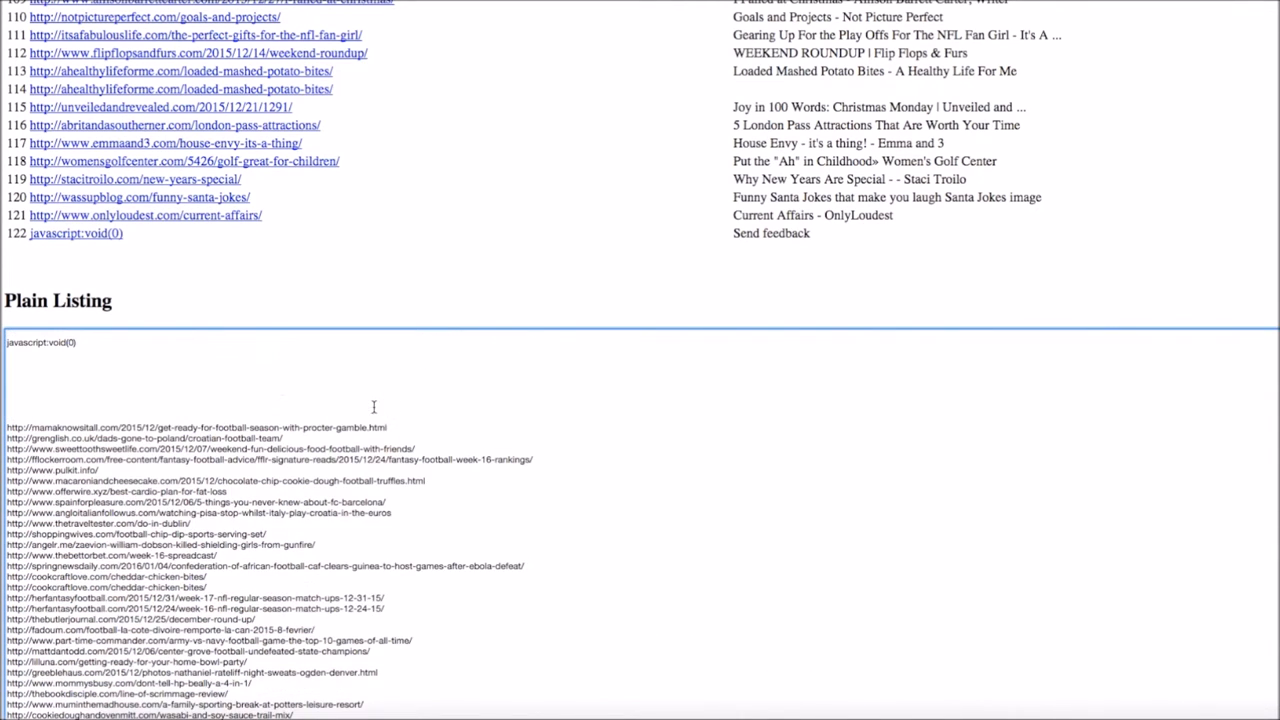
Scroll to the final entries of the selected Plain Listing URLs
{"action": "scroll", "scroll_direction": "down", "scroll_amount": 3}
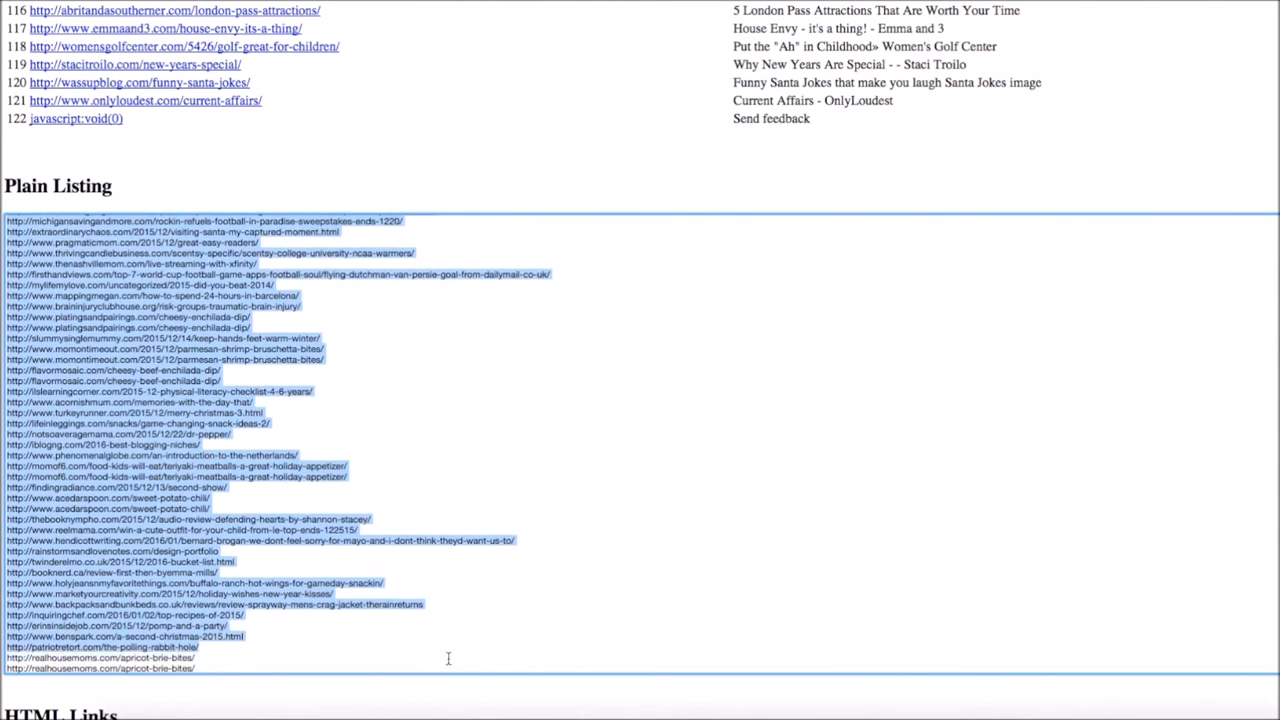
{"action": "scroll", "scroll_direction": "down", "scroll_amount": 3}
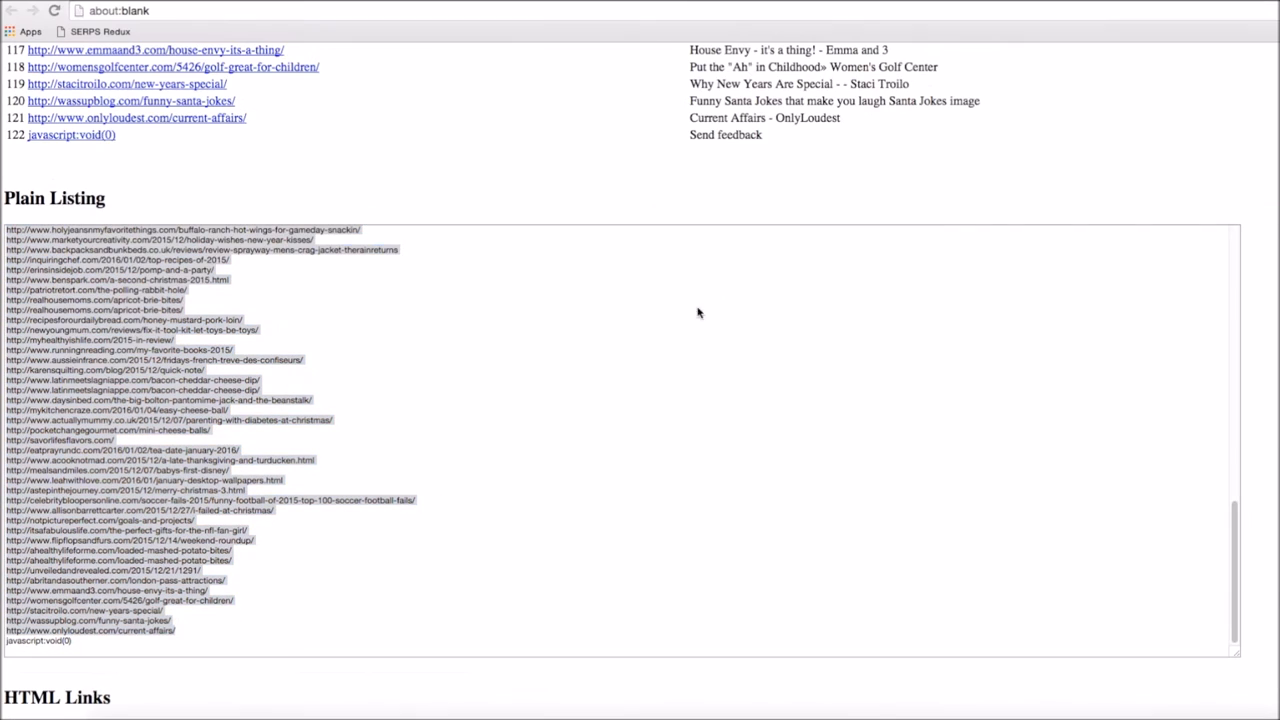
{"action": "mouse_move", "coordinate": [791, 294]}
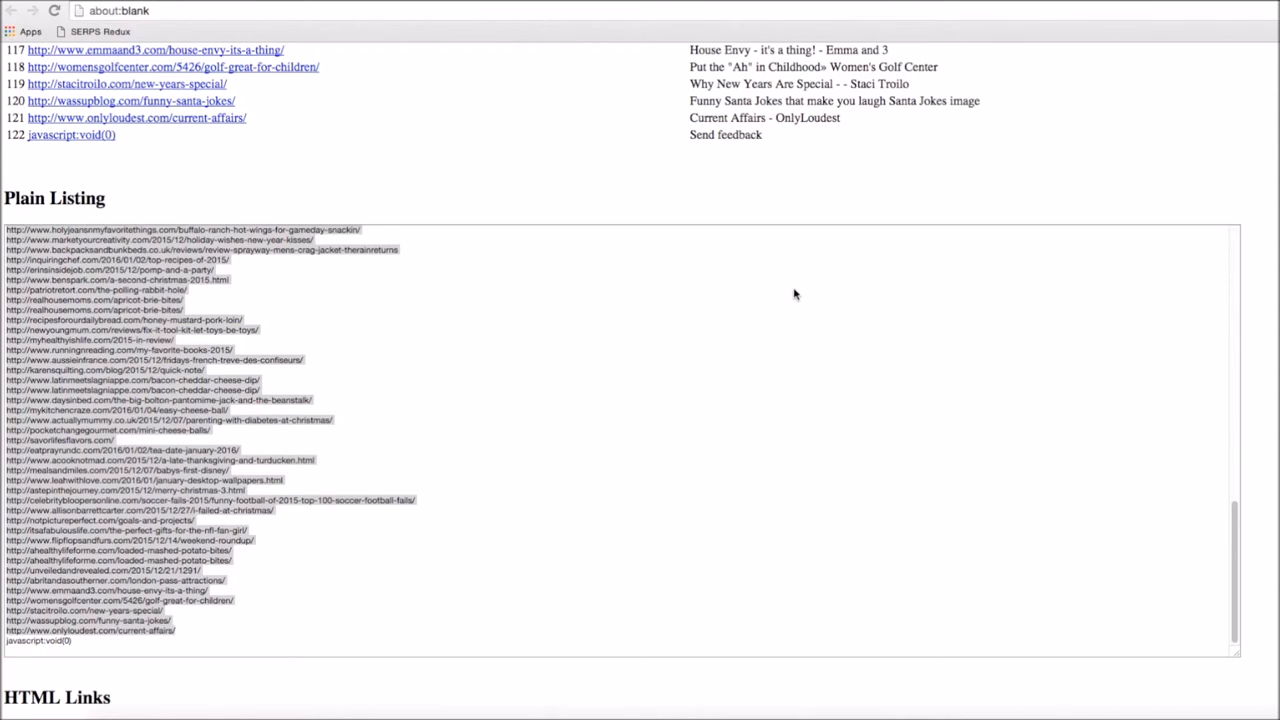
{"action": "mouse_move", "coordinate": [805, 291]}
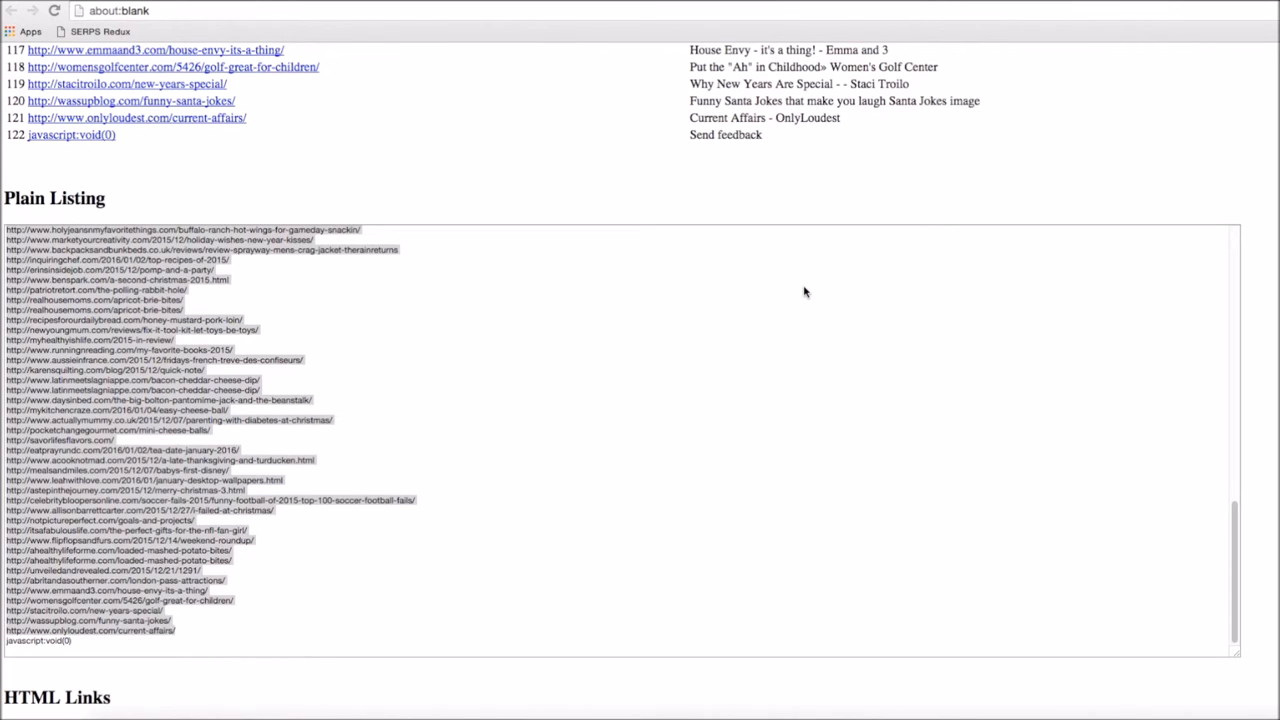
{"action": "mouse_move", "coordinate": [802, 298]}
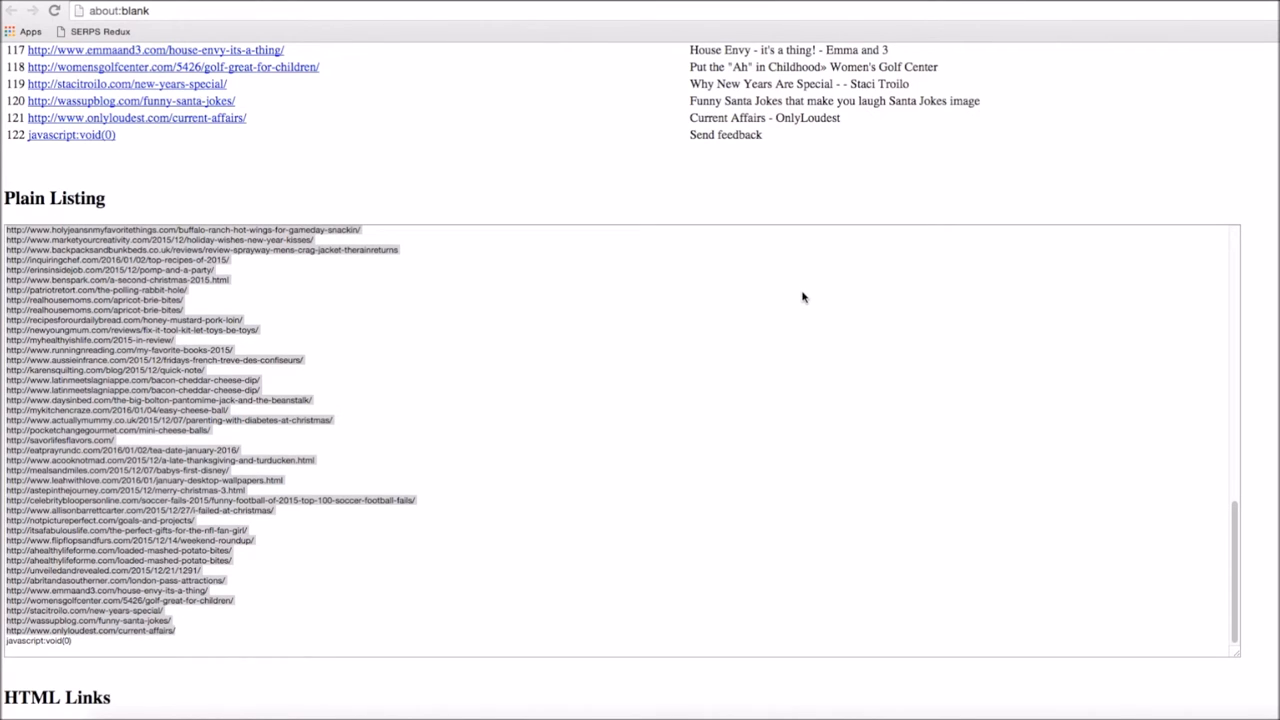
{"action": "mouse_move", "coordinate": [640, 199]}
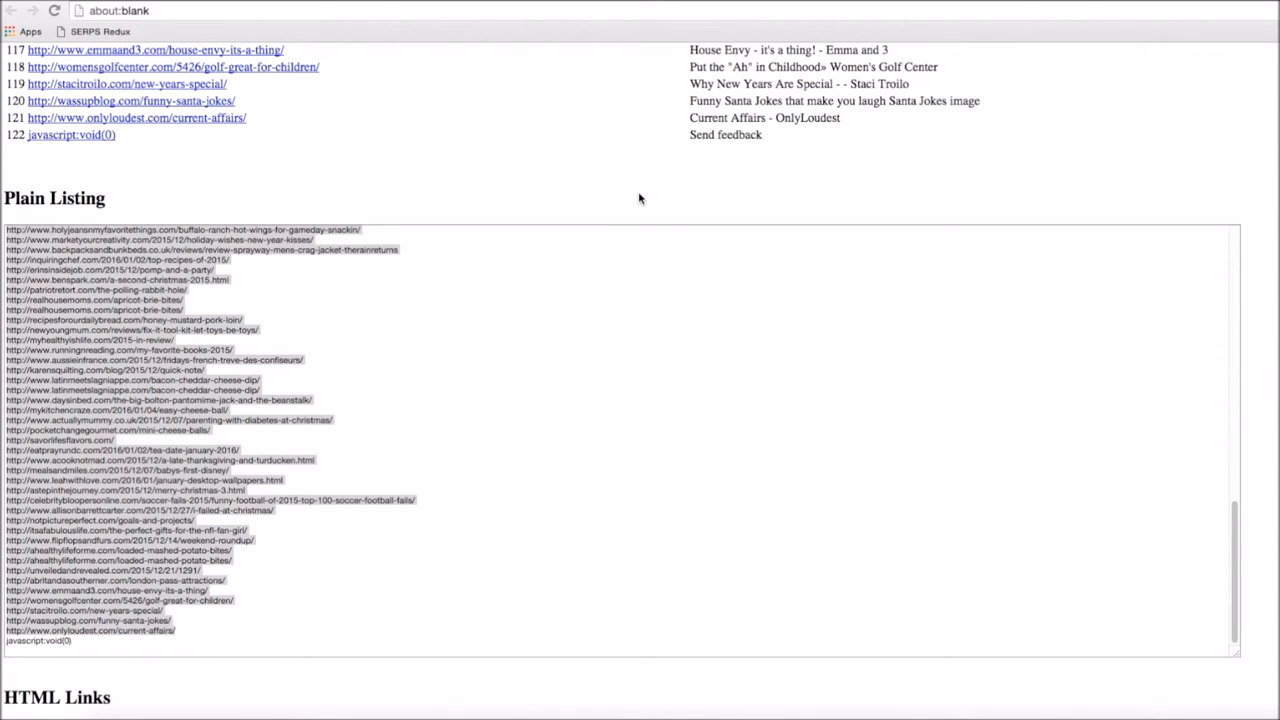
{"action": "mouse_move", "coordinate": [826, 189]}
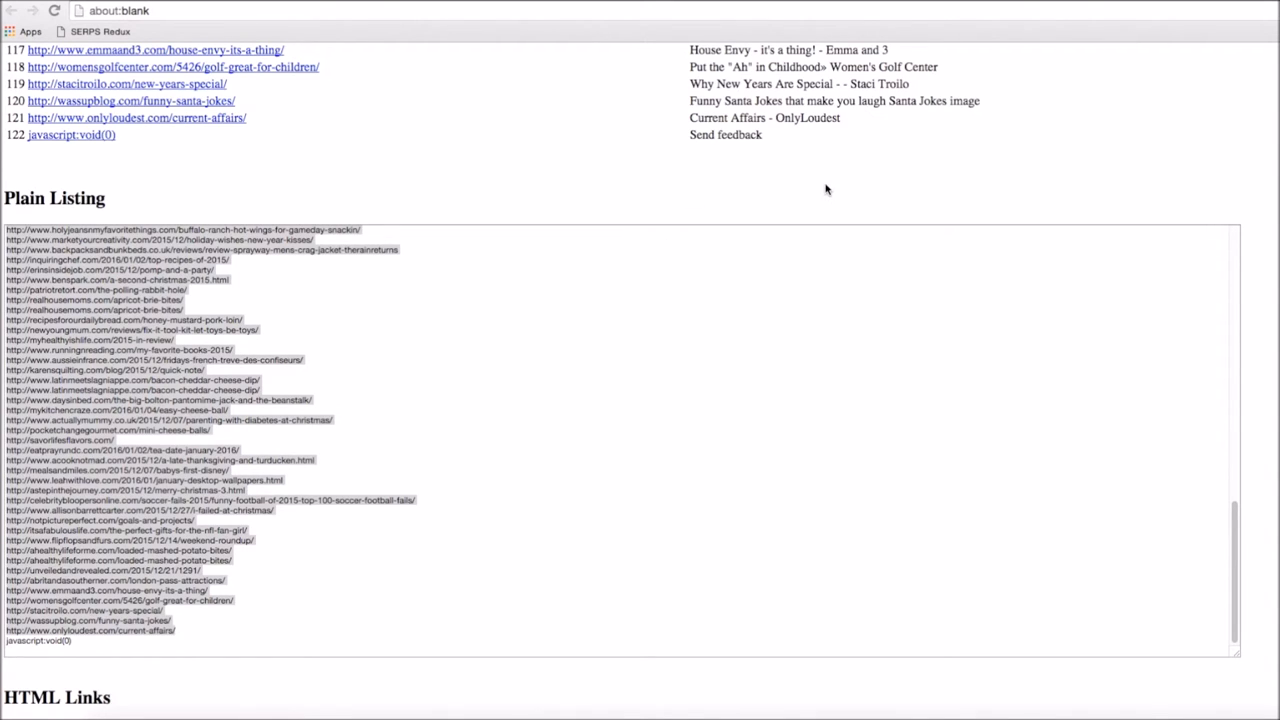
{"action": "mouse_move", "coordinate": [824, 293]}
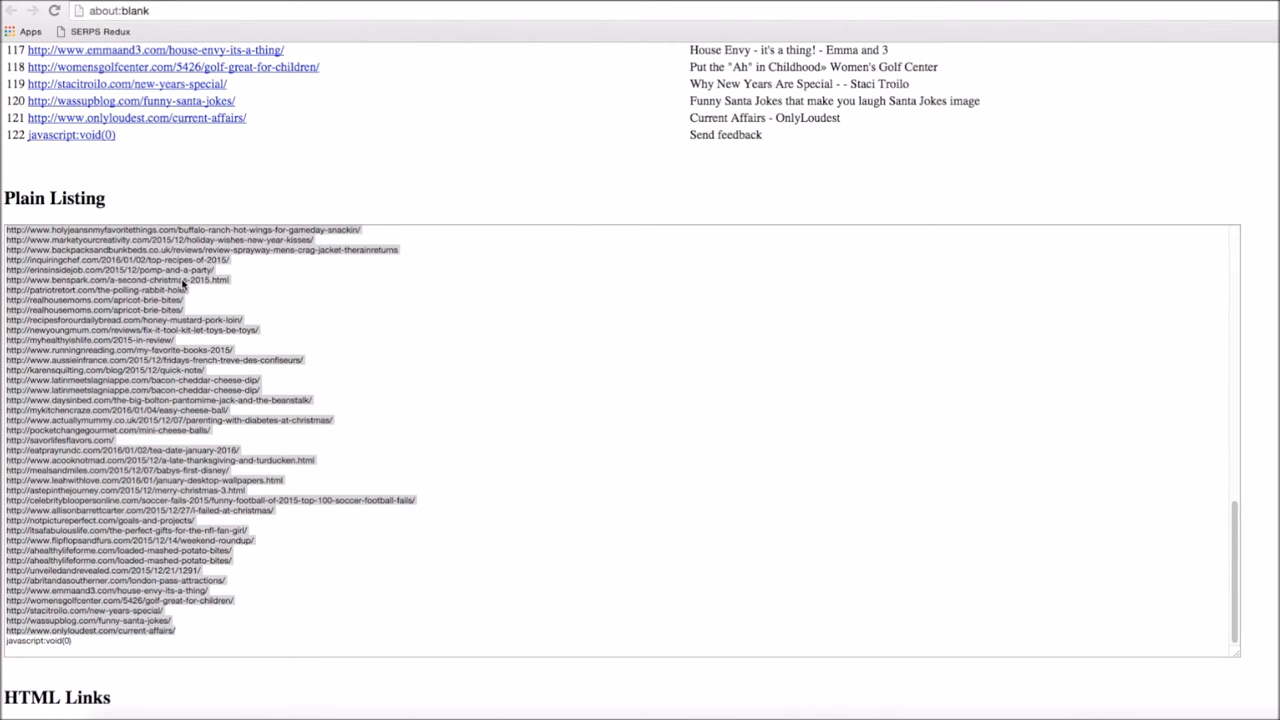
{"action": "mouse_move", "coordinate": [433, 318]}
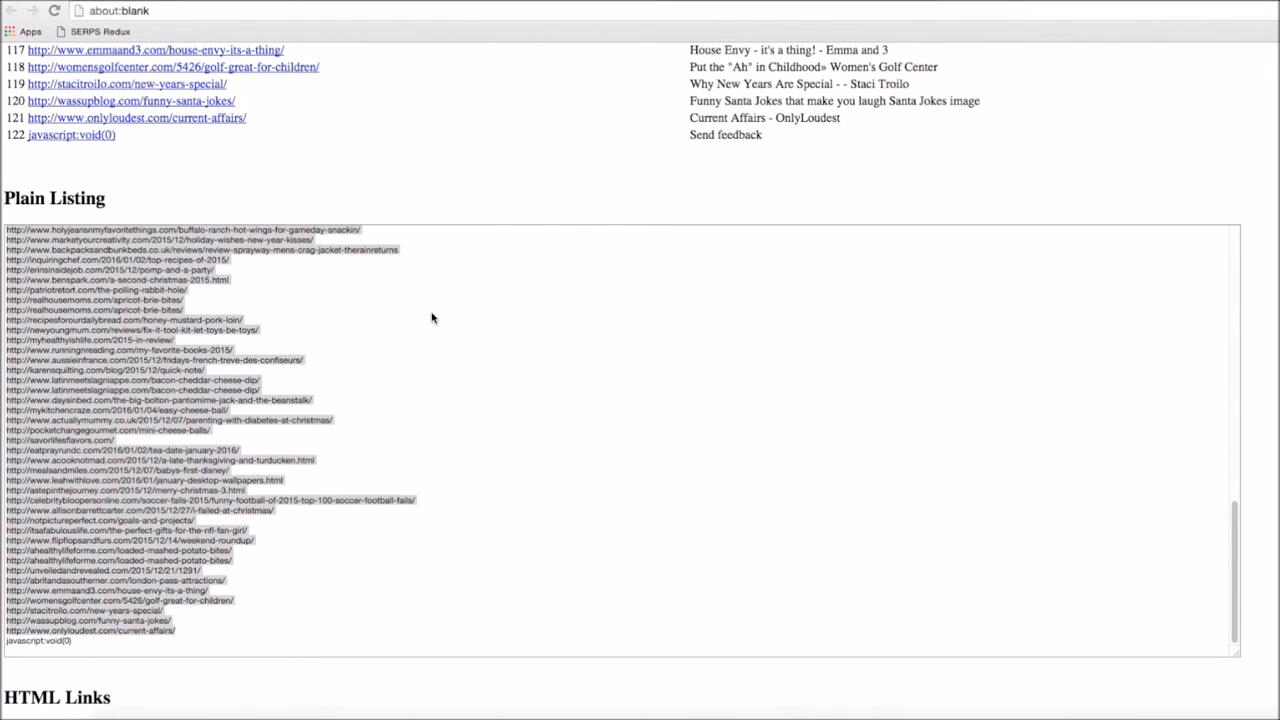
{"action": "mouse_move", "coordinate": [522, 264]}
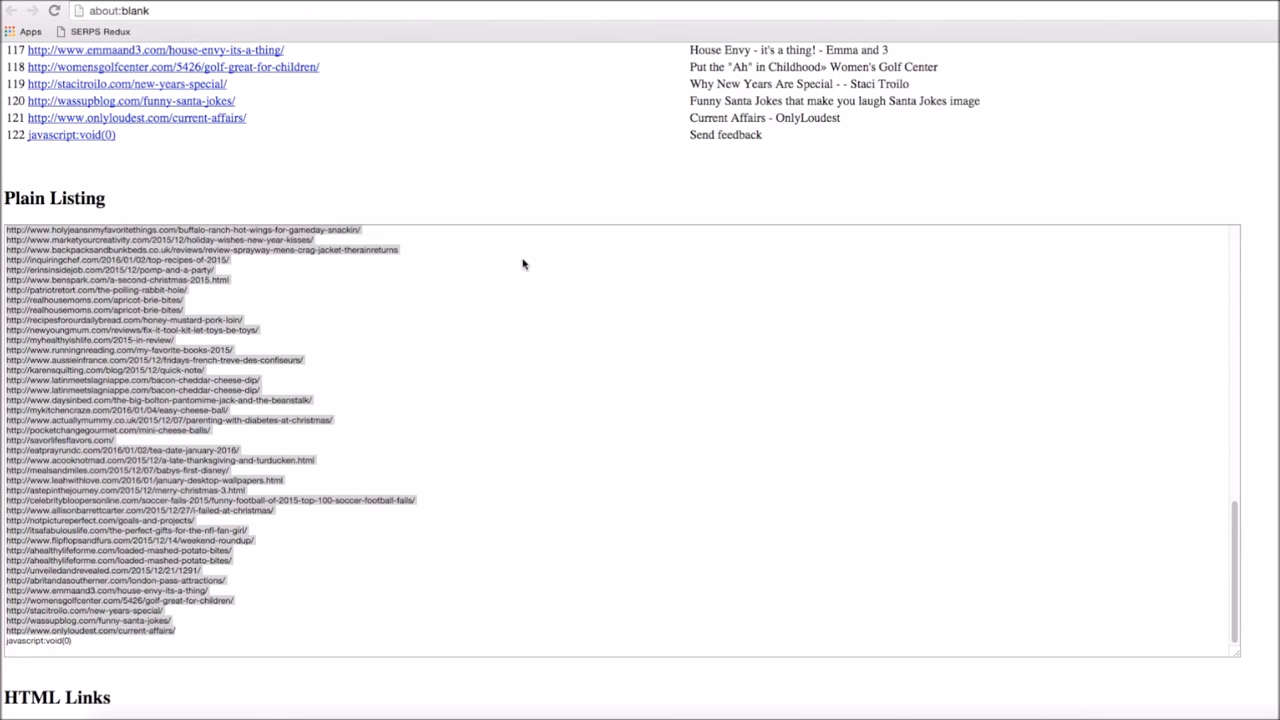
{"action": "mouse_move", "coordinate": [568, 204]}
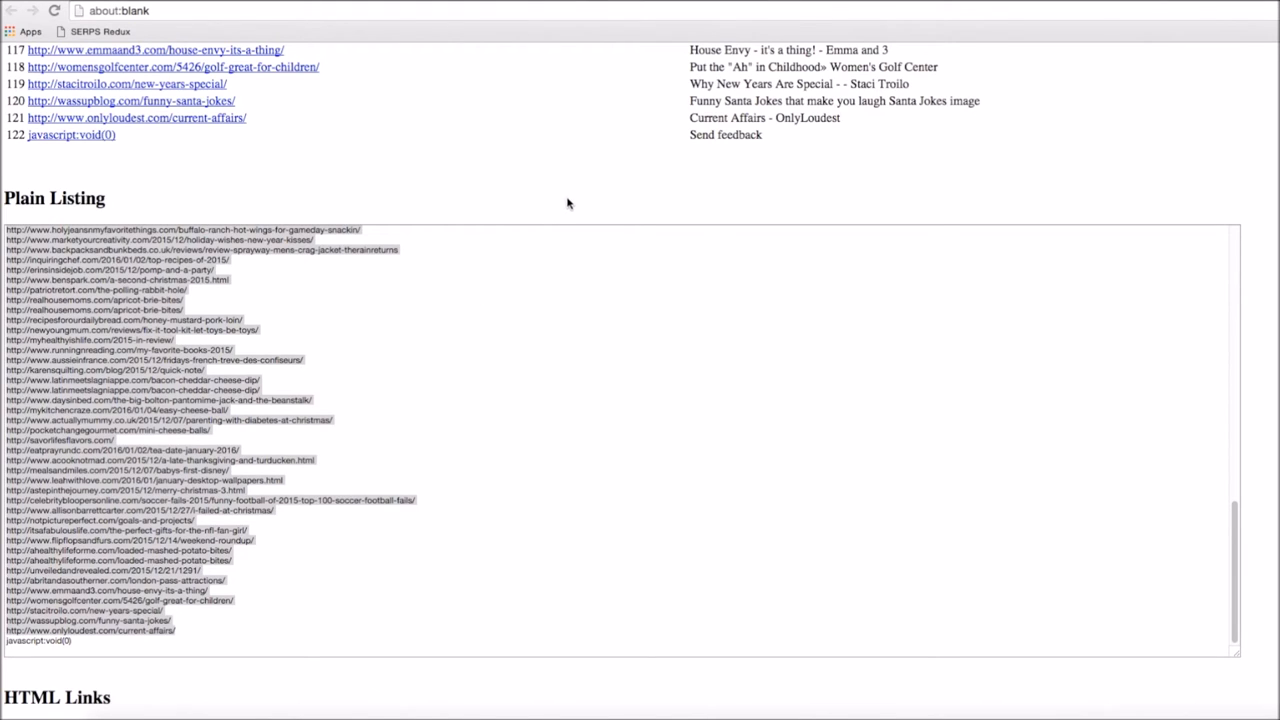
{"action": "mouse_move", "coordinate": [585, 190]}
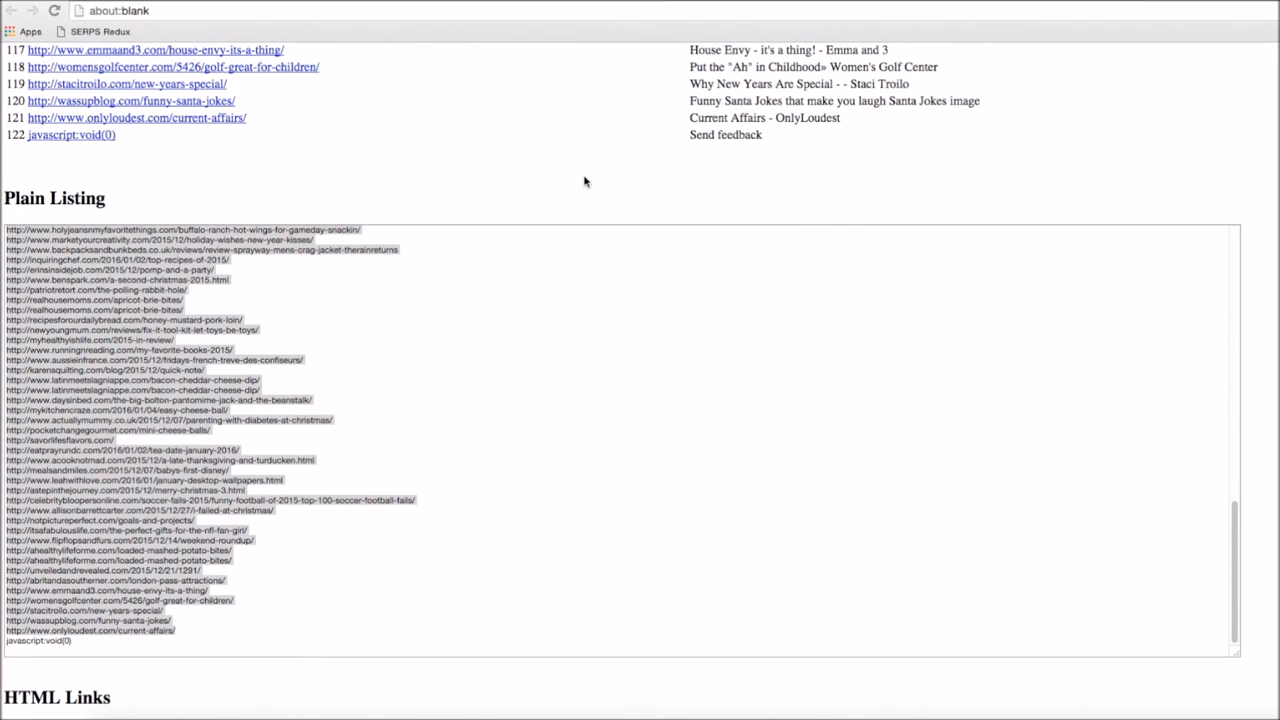
{"action": "mouse_move", "coordinate": [575, 178]}
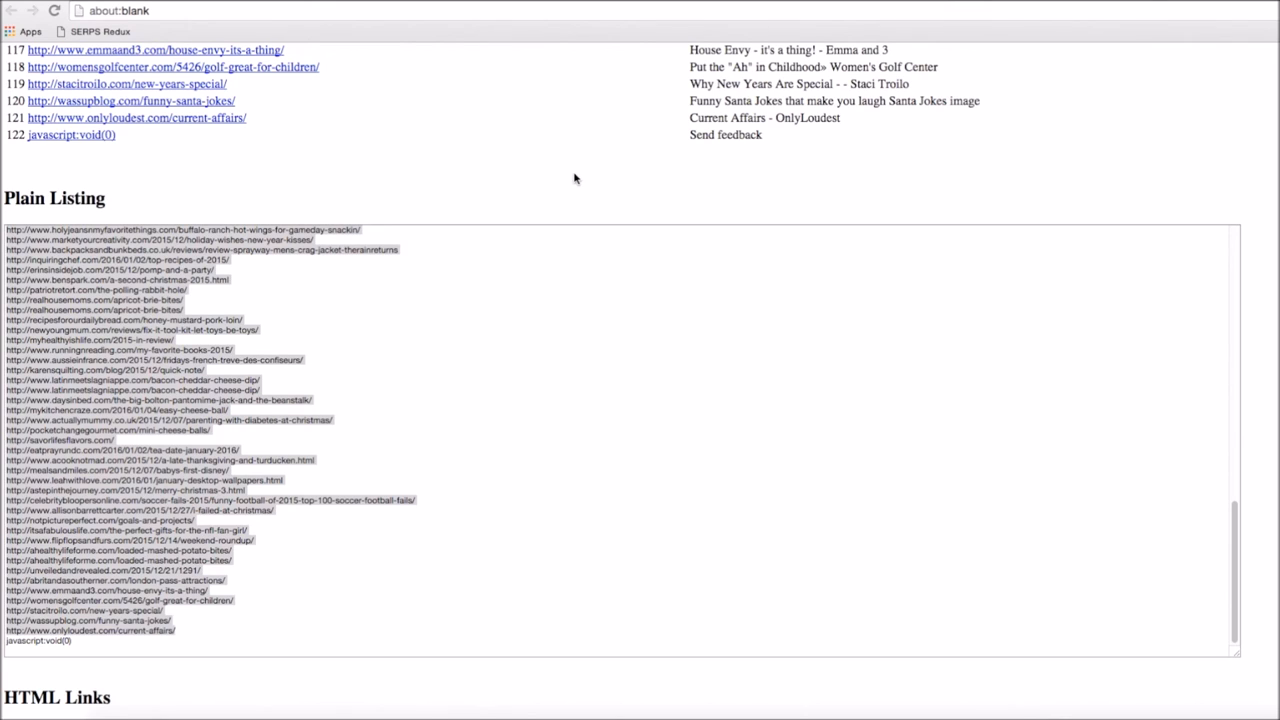
{"action": "mouse_move", "coordinate": [504, 183]}
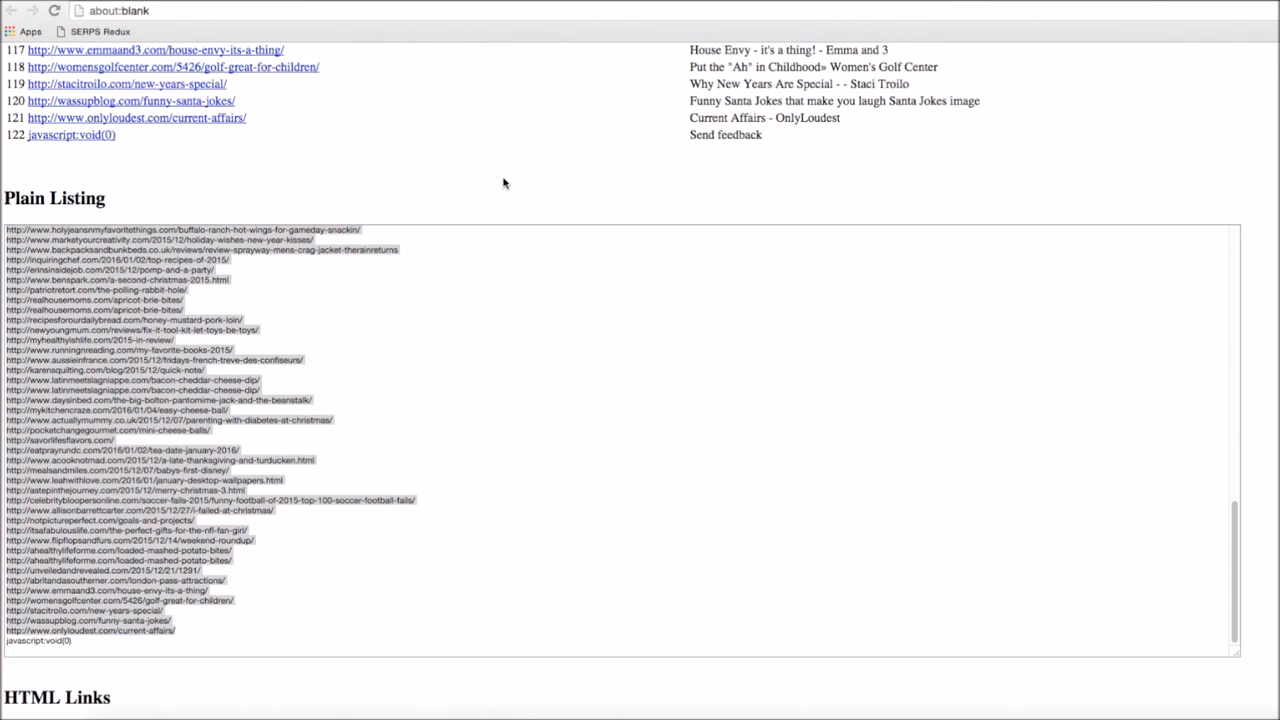
{"action": "mouse_move", "coordinate": [541, 186]}
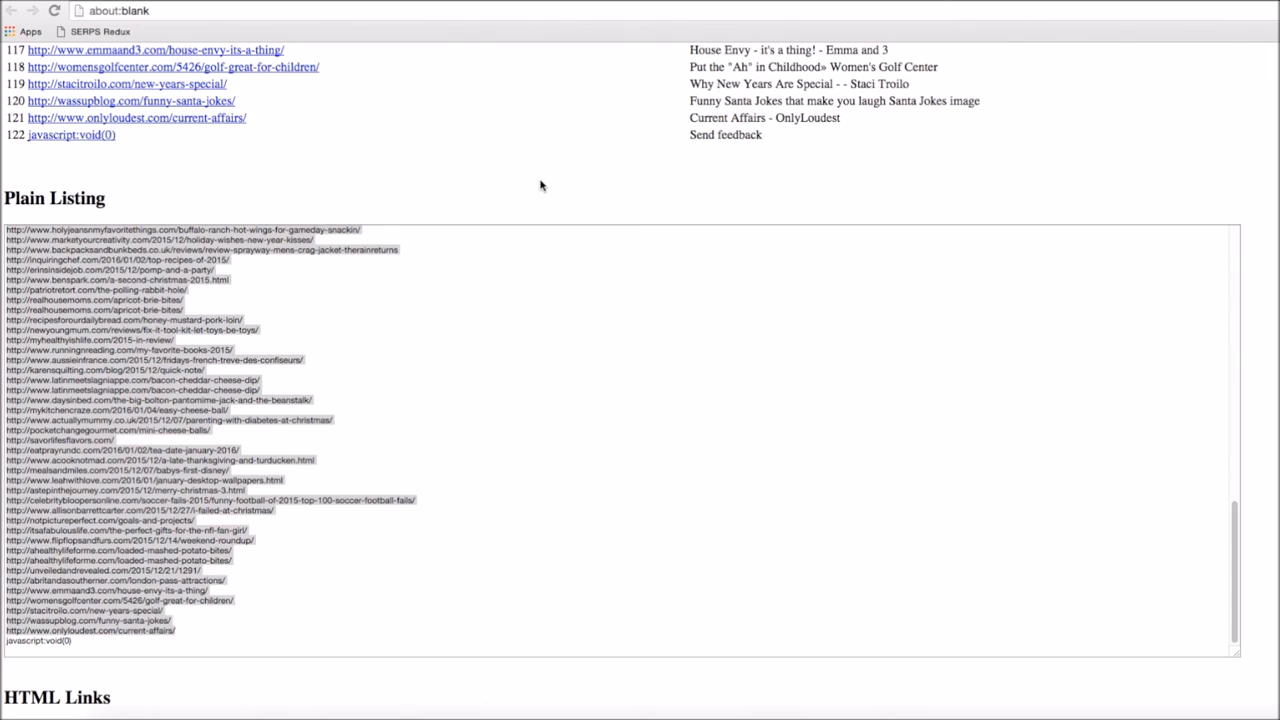